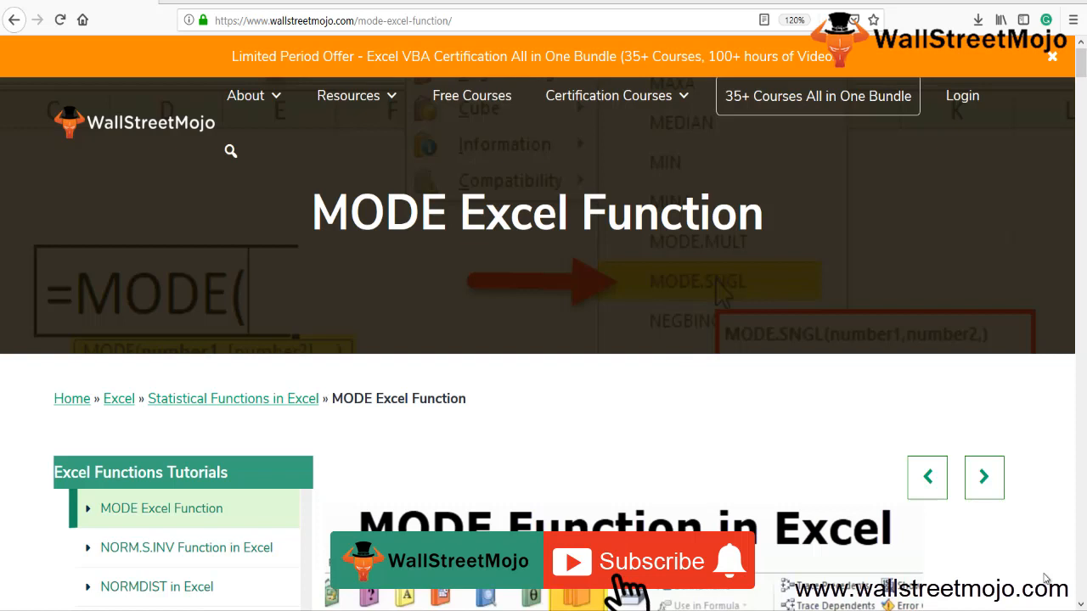
Switch from the Firefox MODE article to the Excel workbook with the four MODE examples
click(649, 562)
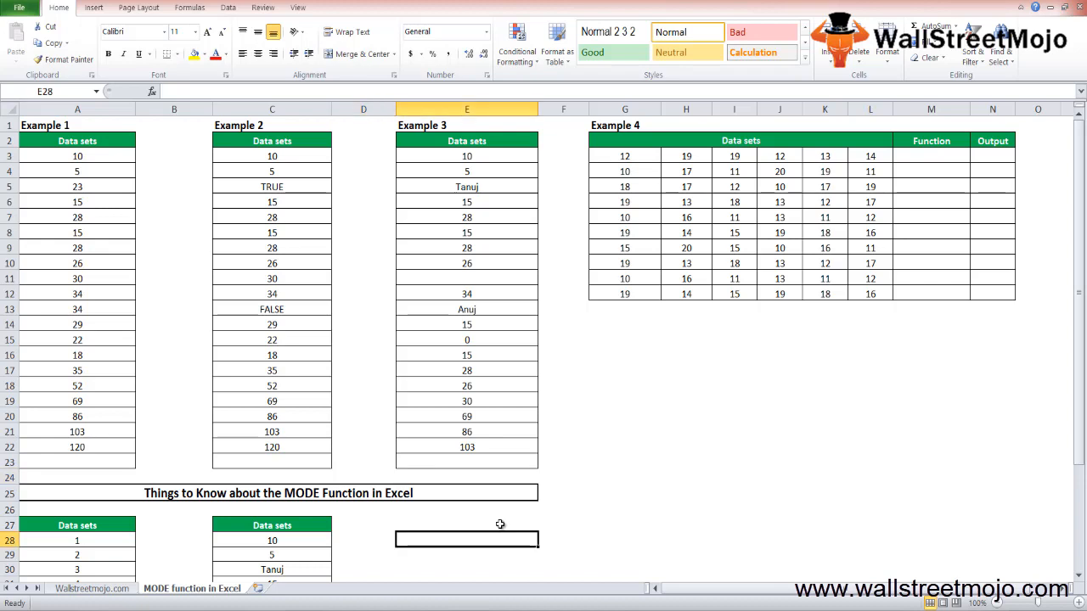
Scroll down to the 'Things to Know about the MODE Function' section and select B42
scroll(down, 3)
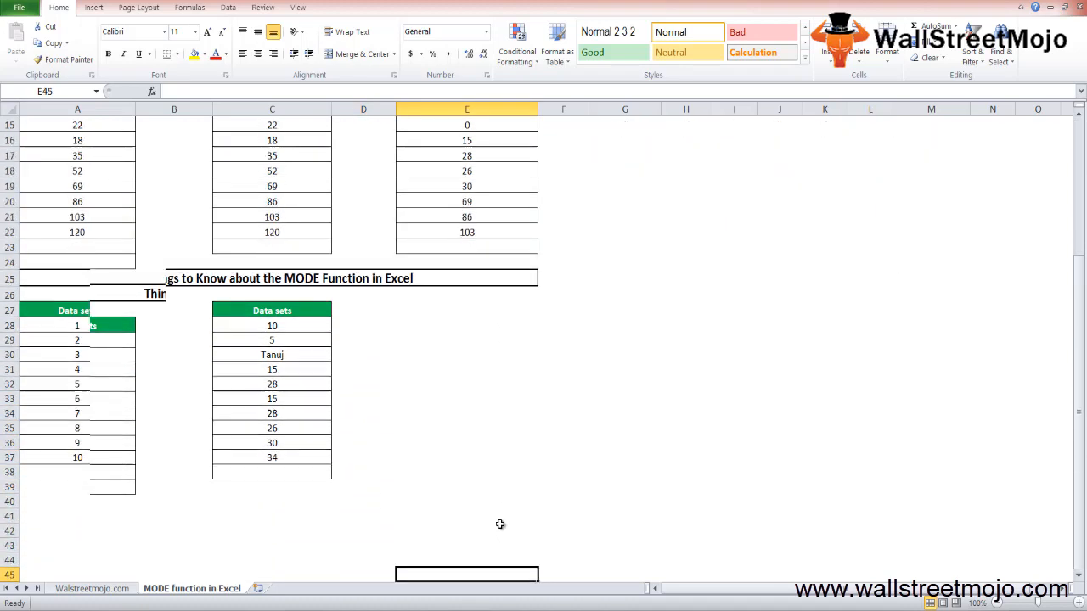
scroll(down, 3)
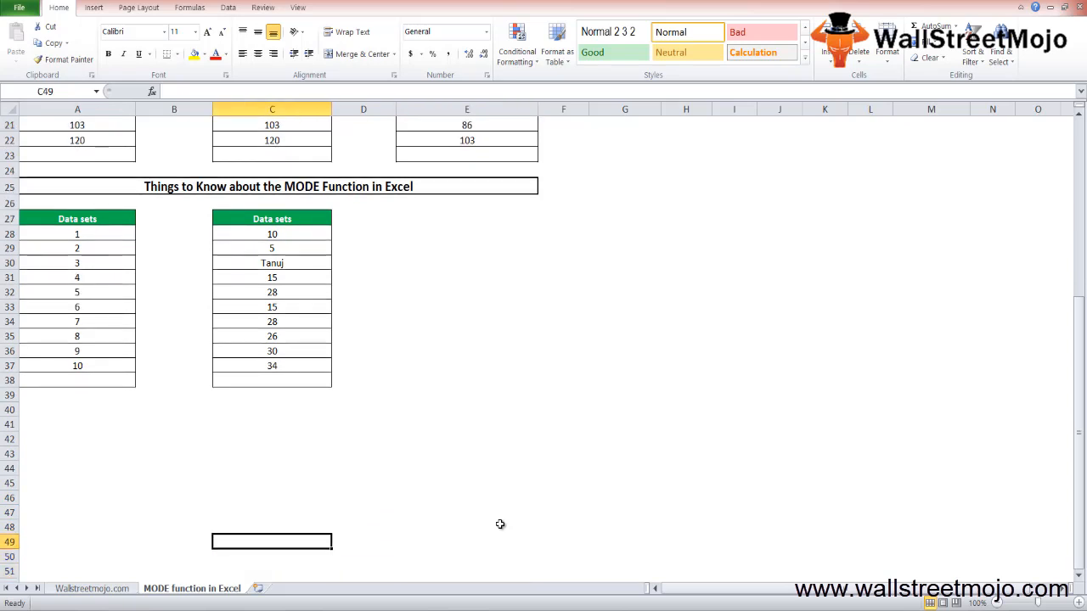
click(174, 409)
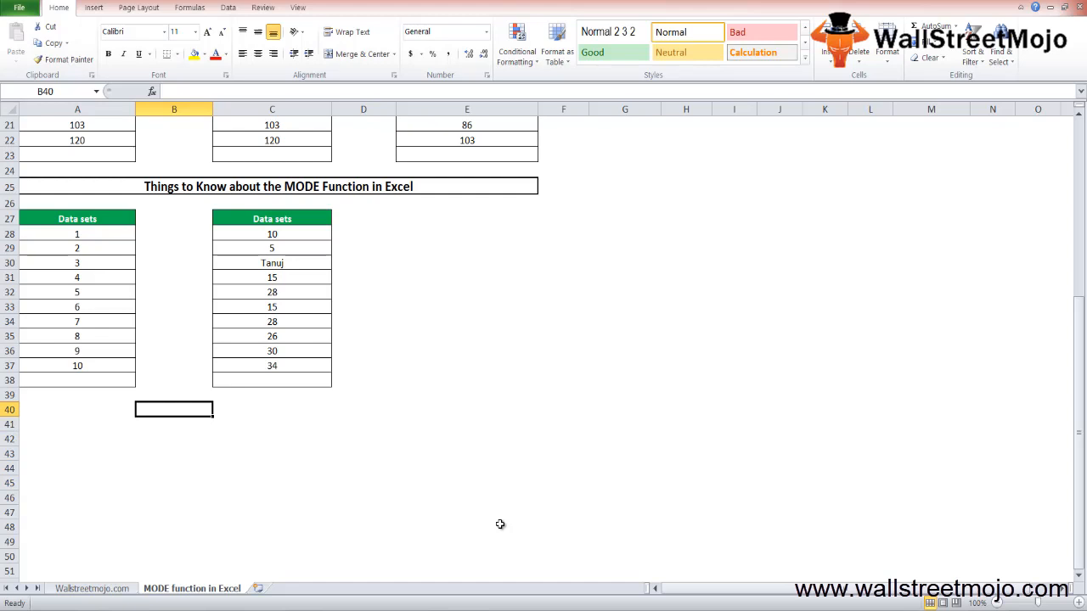
key(Down)
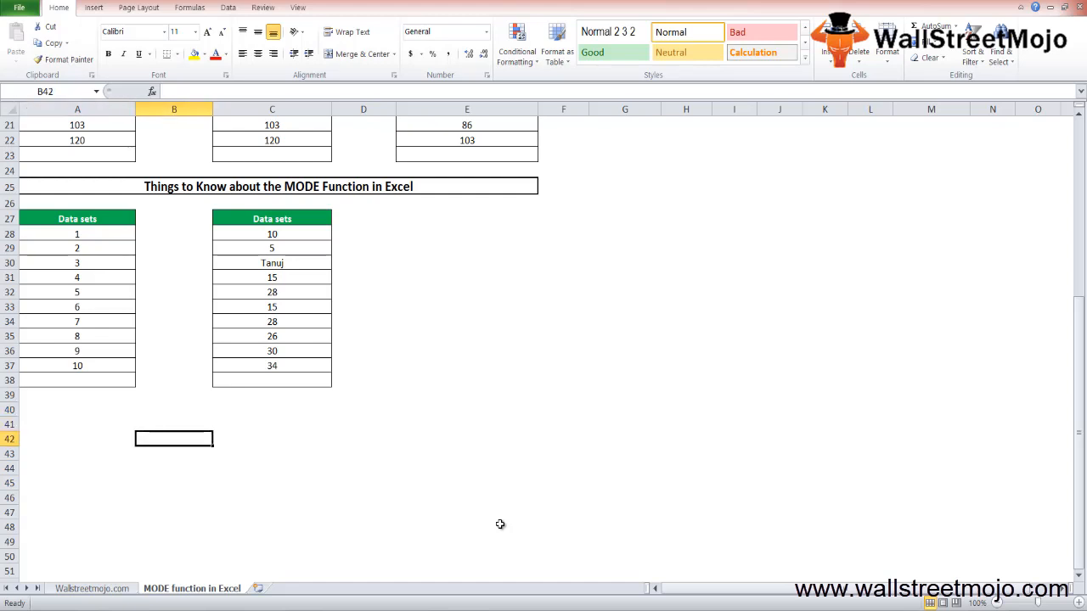
Start a =MODE formula in B42 to preview its arguments, then cancel it
text(=Mode)
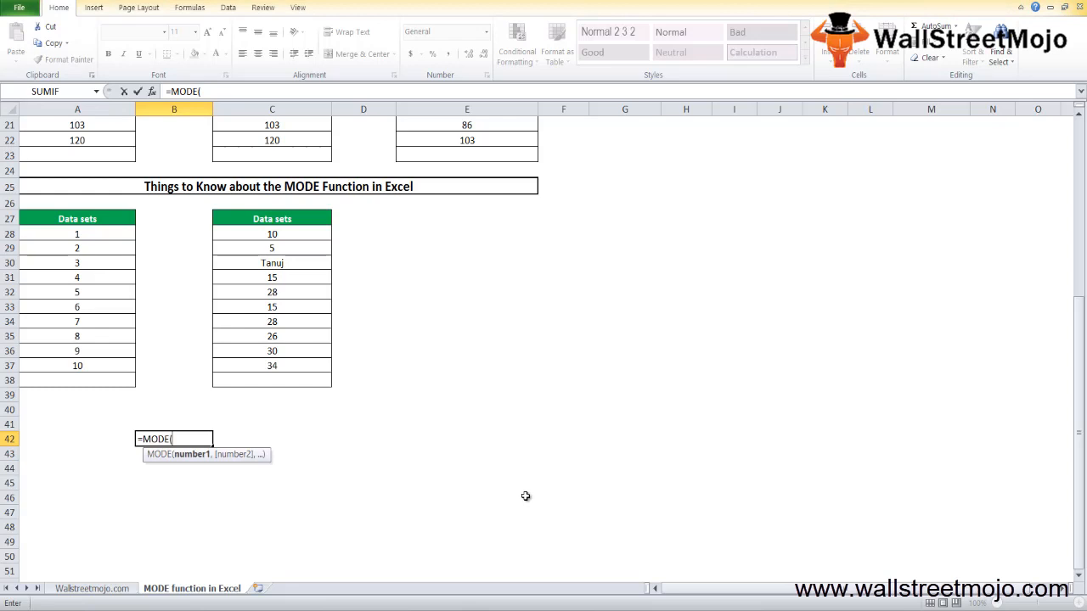
mouse_move(410, 396)
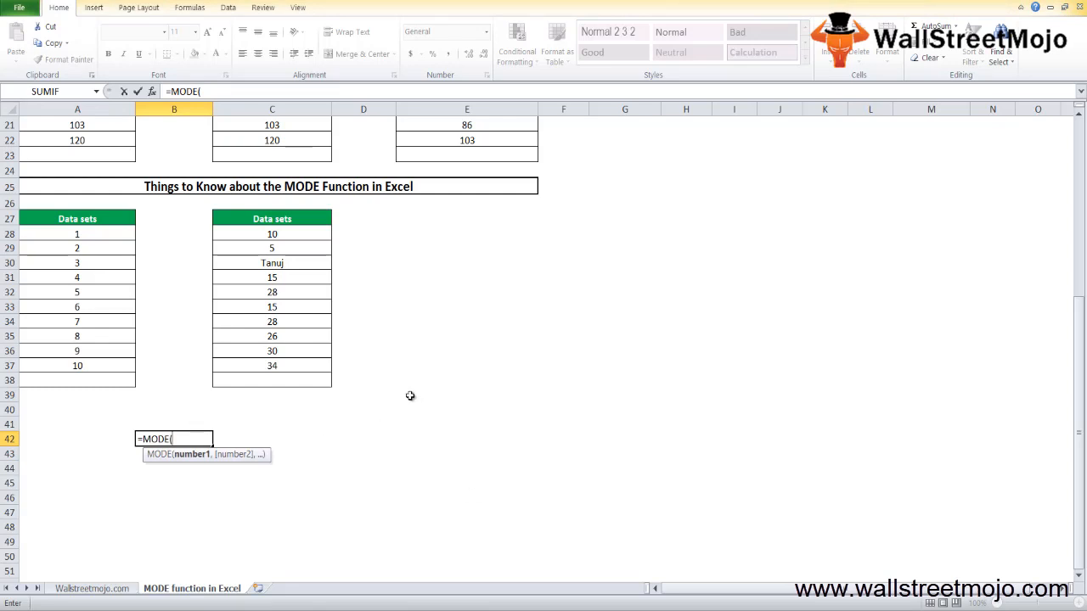
mouse_move(130, 512)
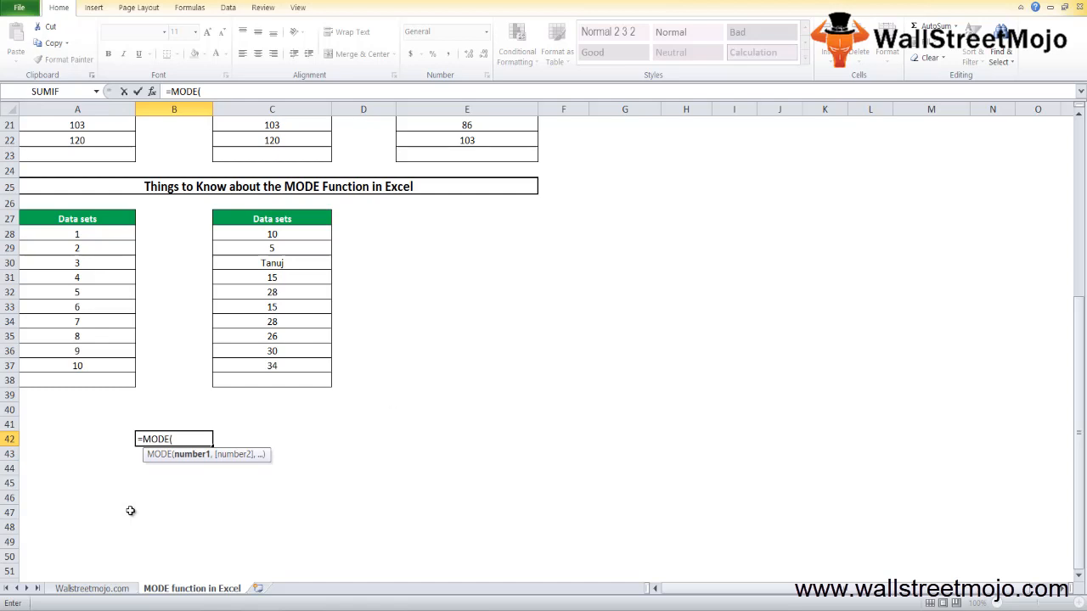
mouse_move(239, 465)
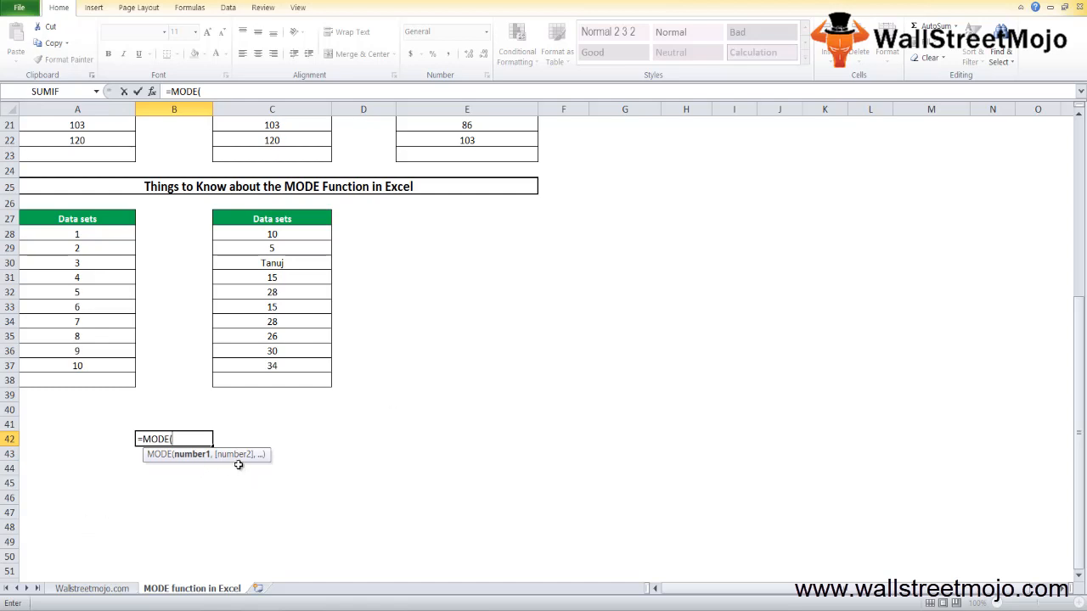
mouse_move(176, 469)
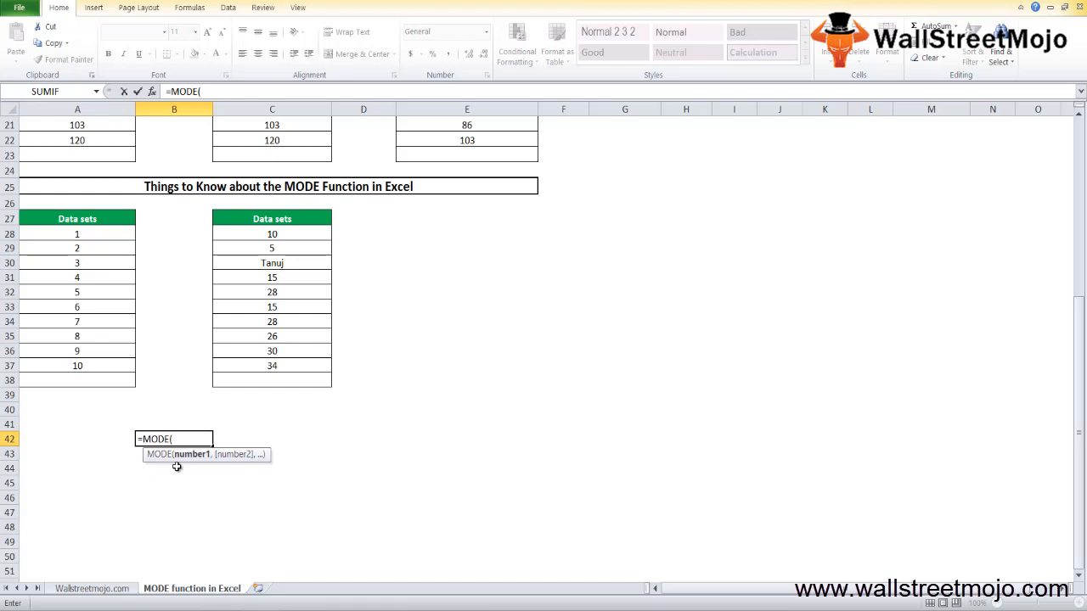
mouse_move(196, 466)
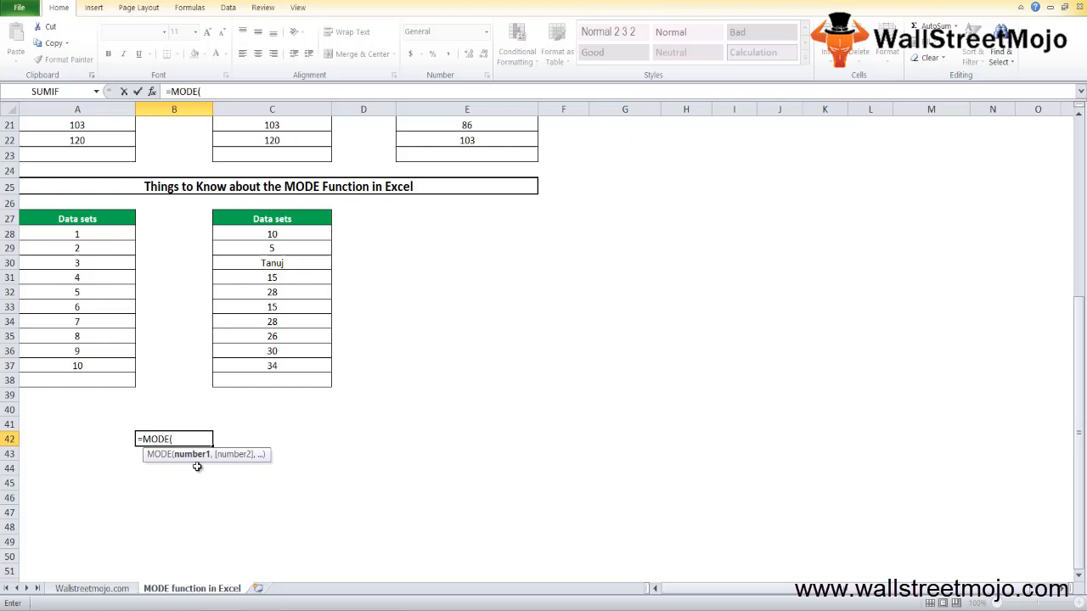
mouse_move(242, 461)
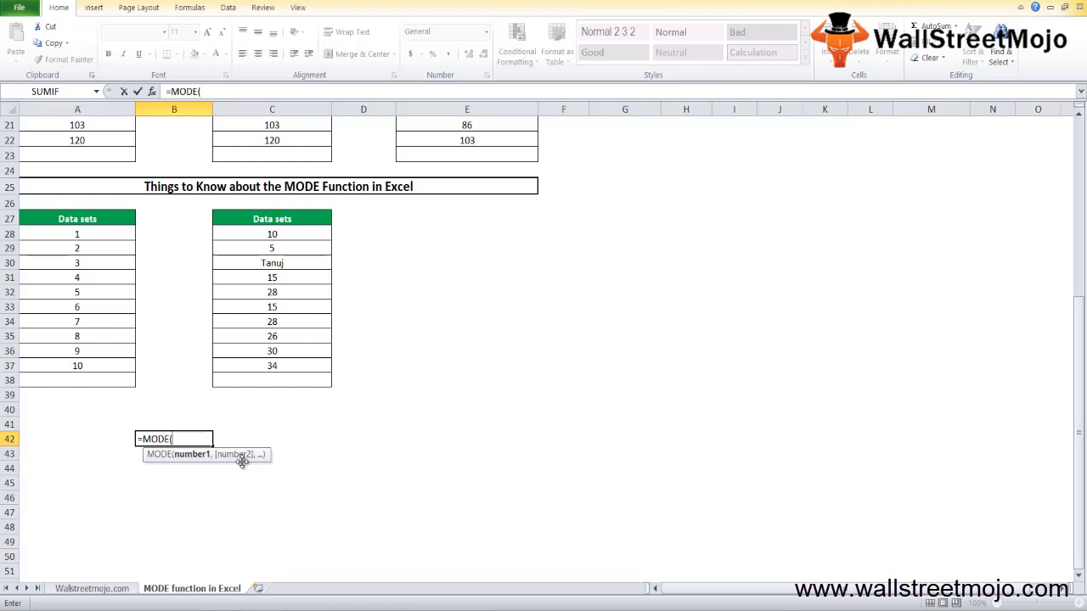
key(Escape)
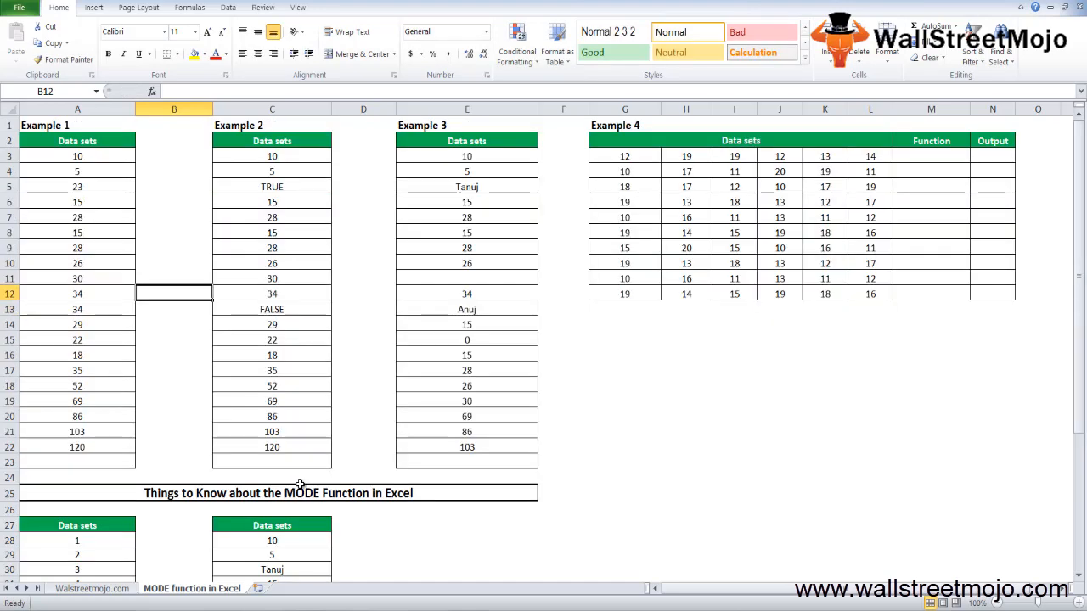
Enter =MODE(A3:A22) in A23 below Example 1, returning 15
click(78, 201)
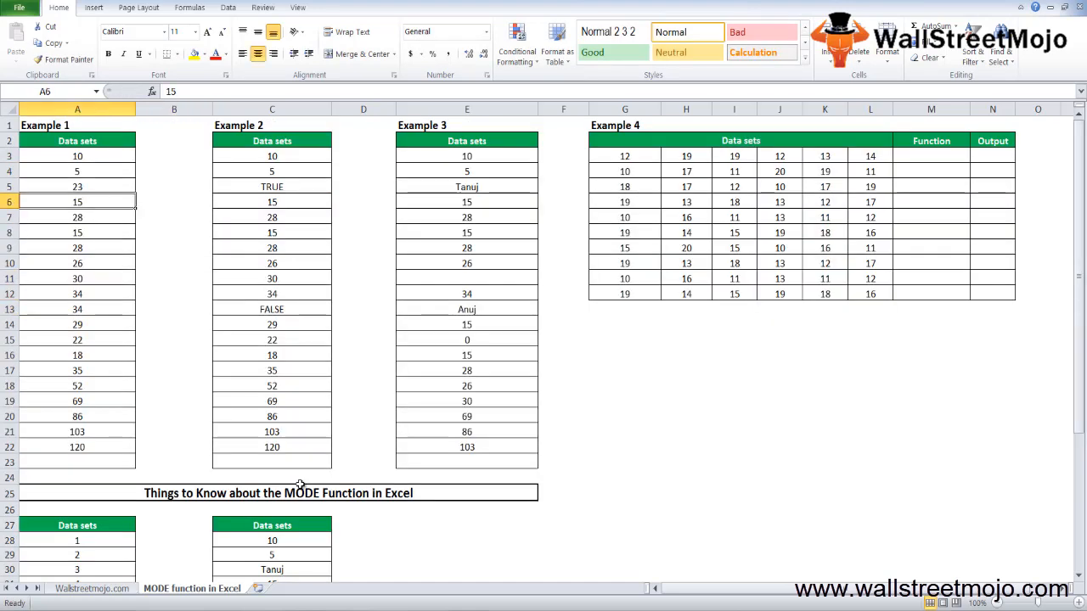
click(77, 461)
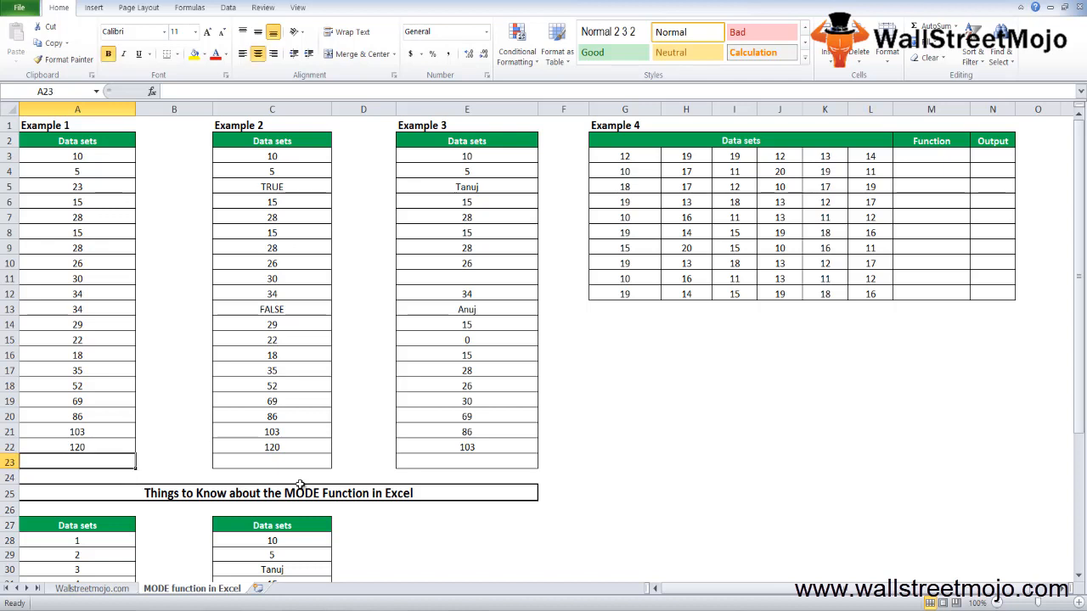
text(=mod)
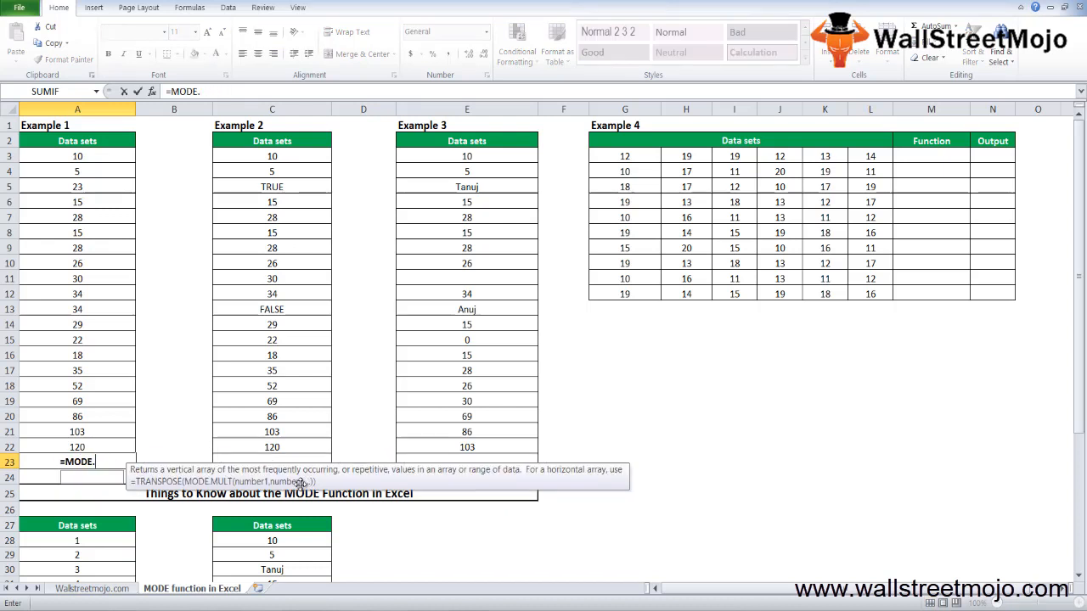
text(()
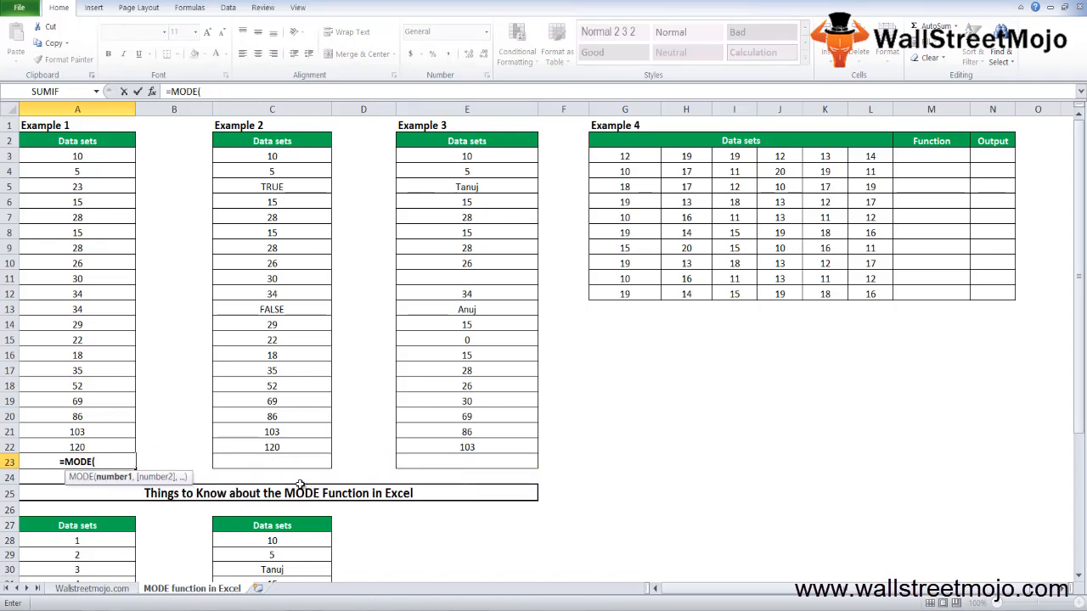
click(77, 158)
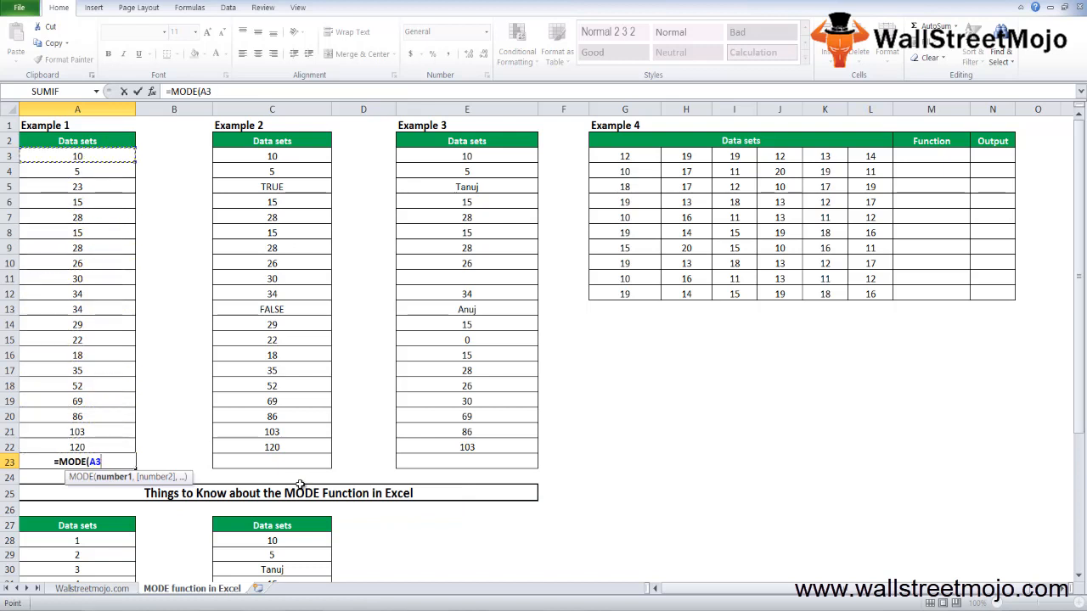
key(Enter)
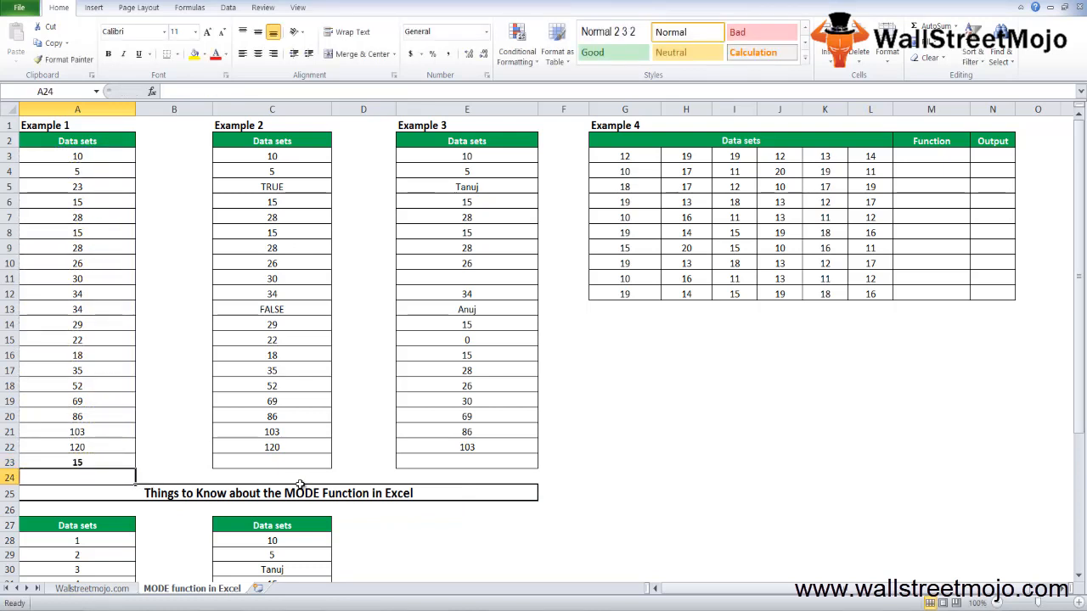
click(77, 462)
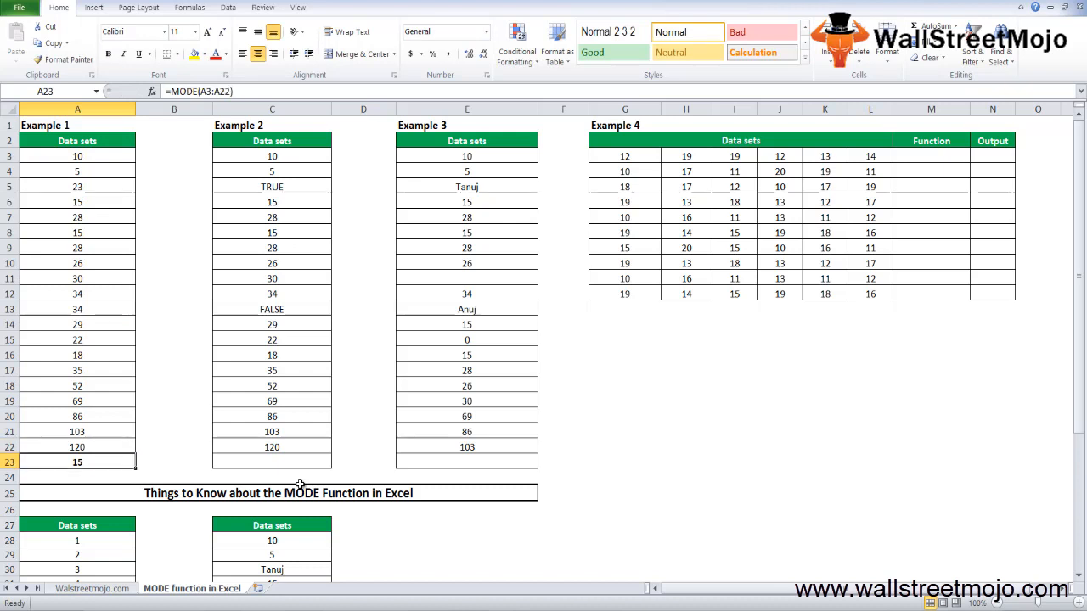
click(272, 461)
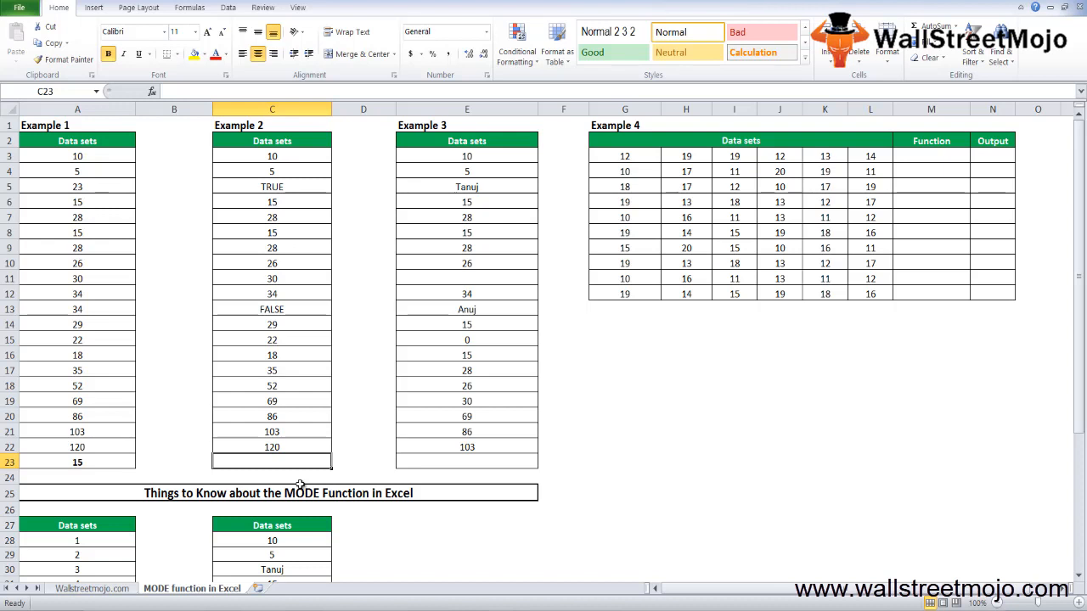
Check Example 2's values including TRUE, then enter its MODE formula in C23, returning 15
click(272, 354)
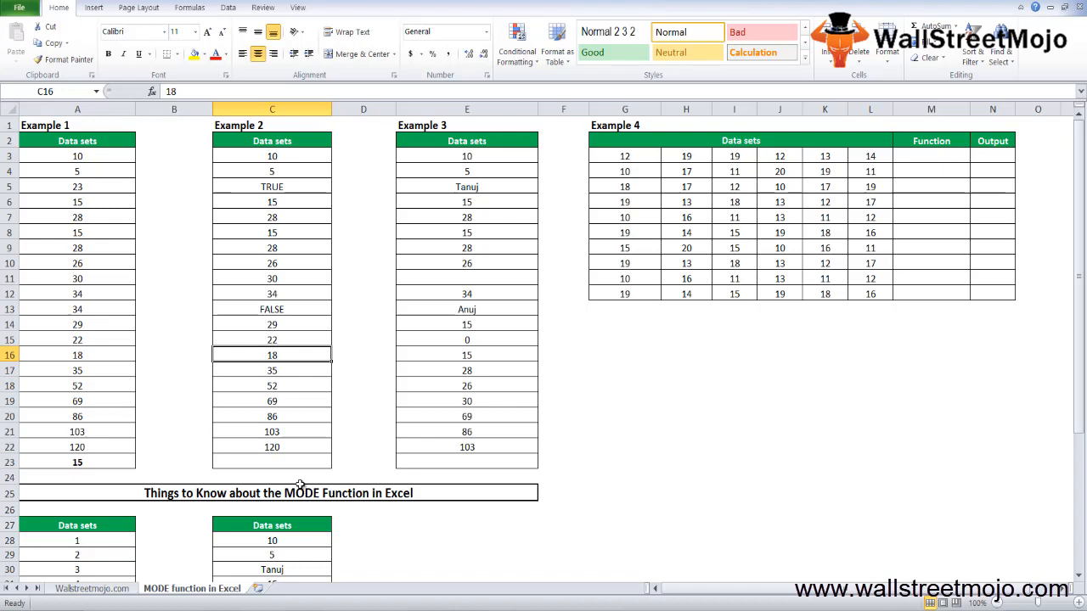
click(271, 248)
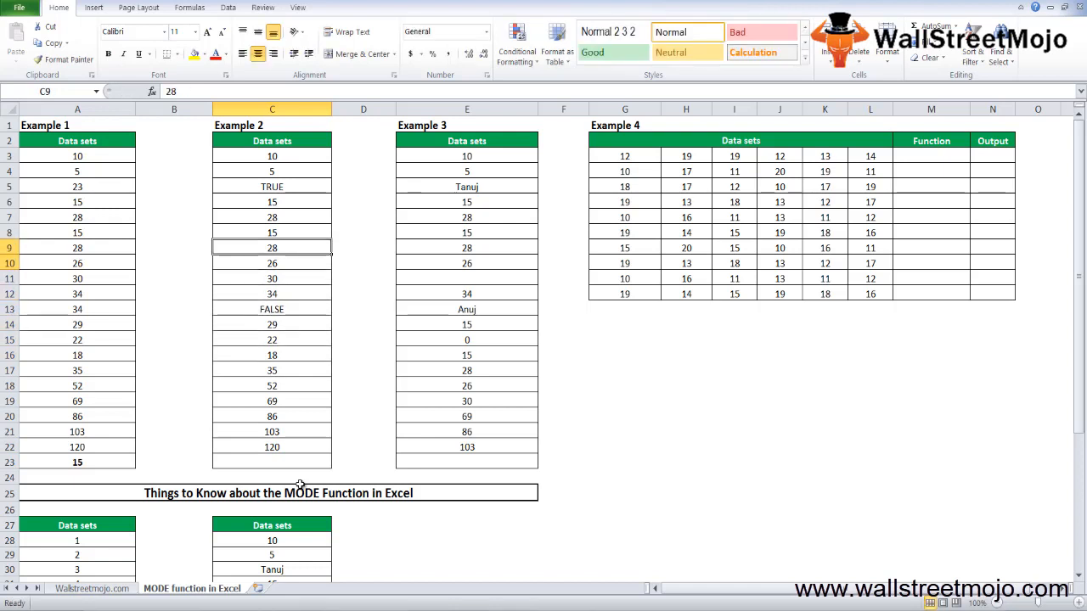
click(271, 186)
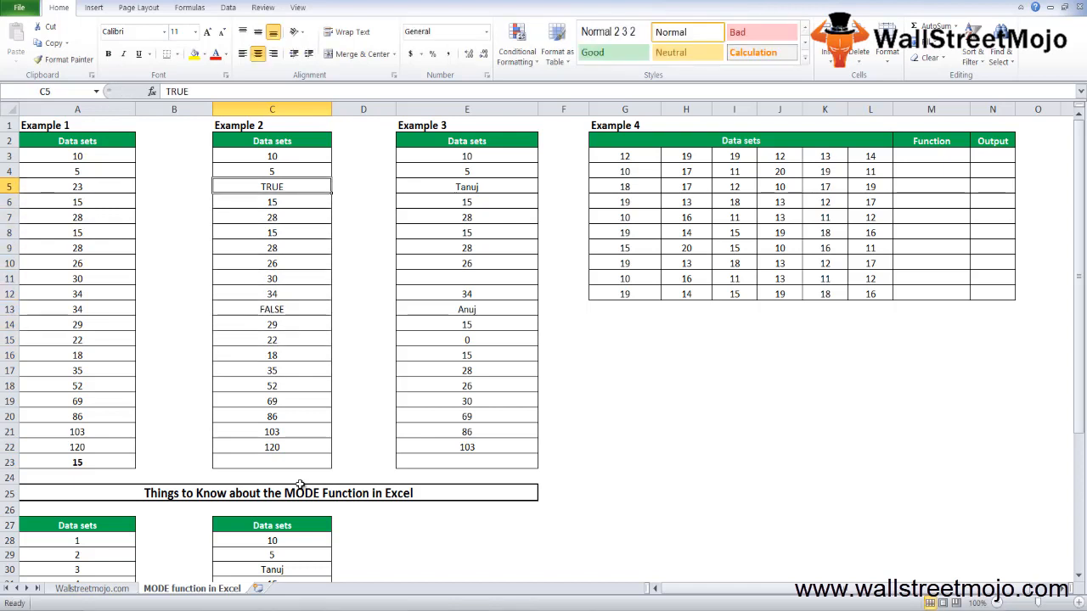
click(272, 462)
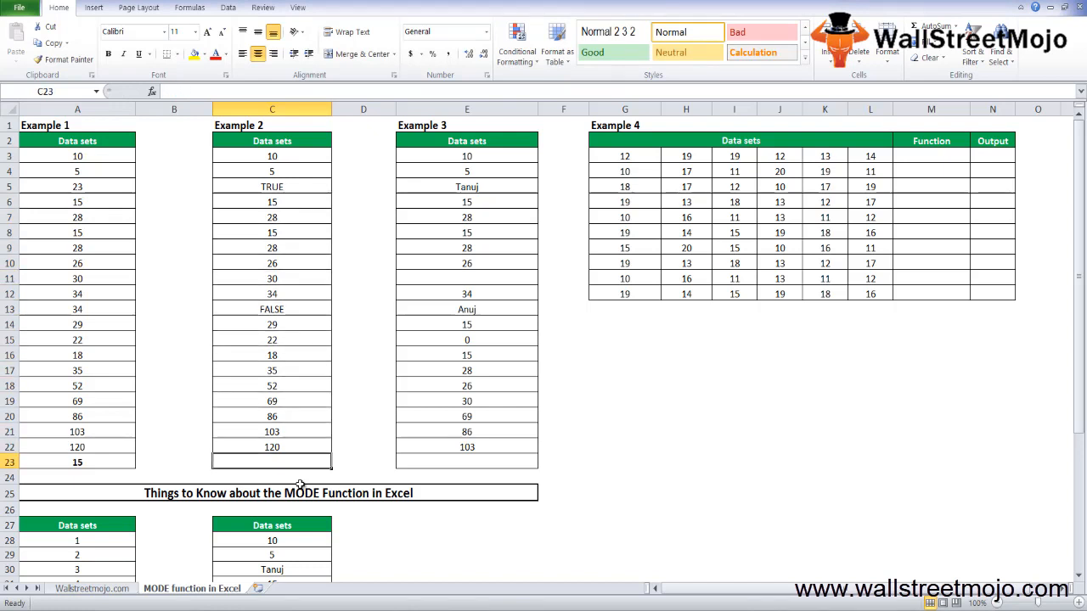
text(=MODE.MULT()
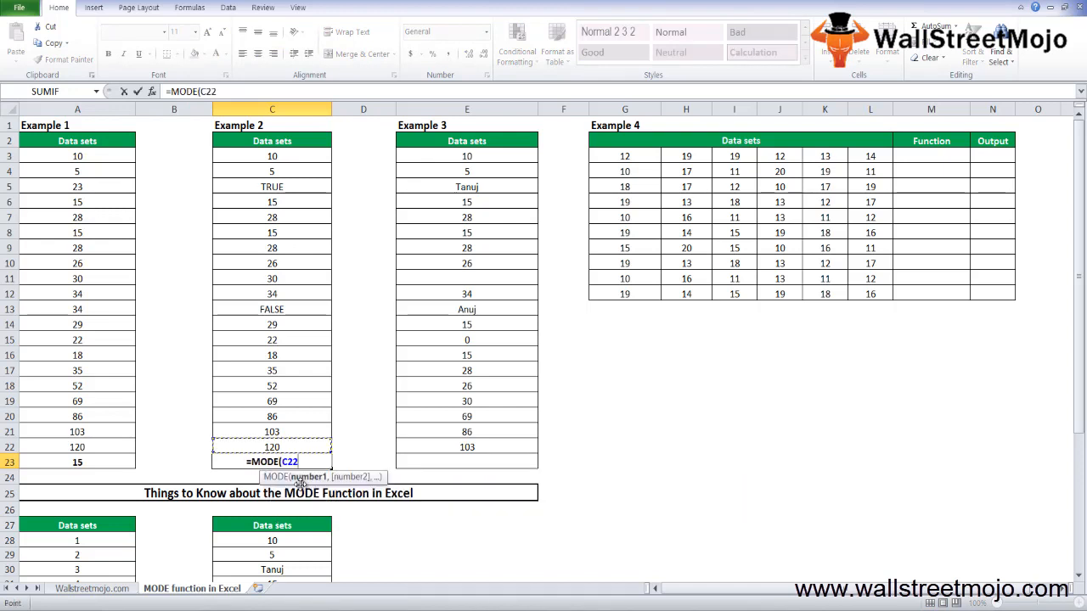
key(Enter)
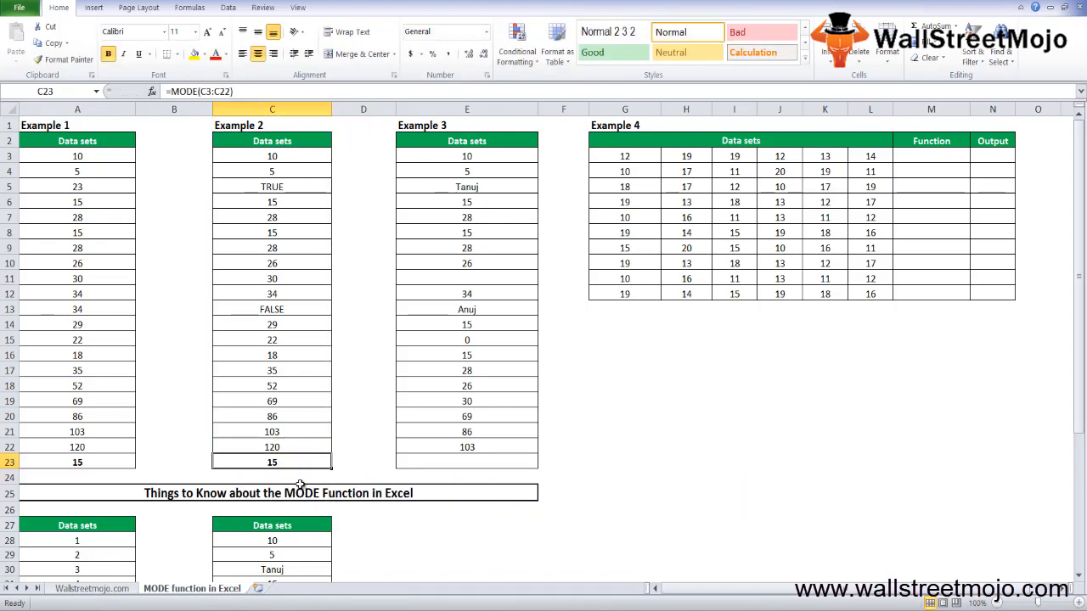
click(467, 462)
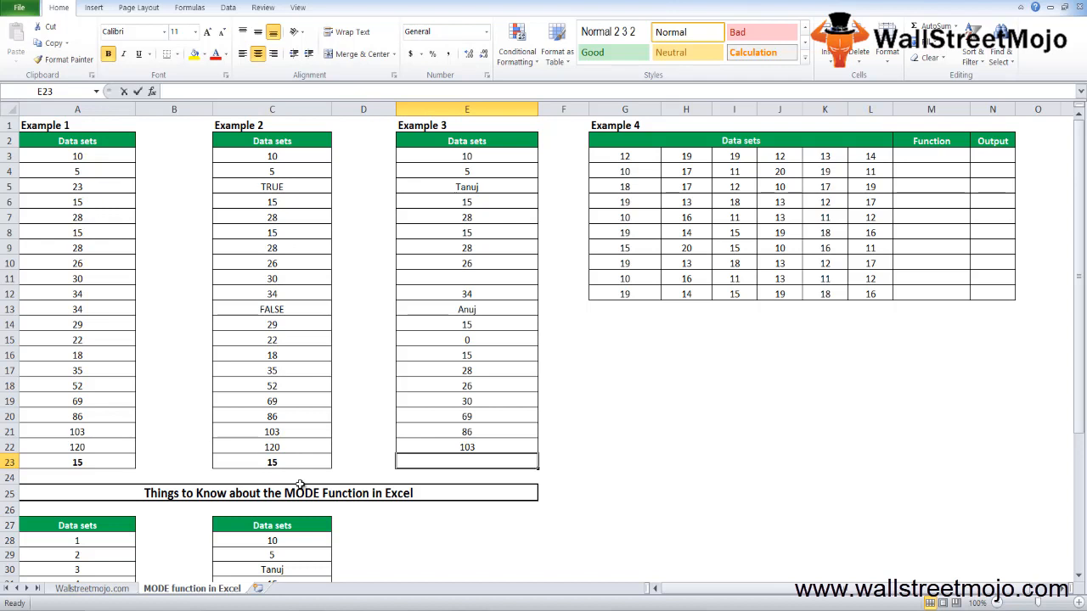
Enter =MODE(E3:E22) in E23, giving 15 despite text and blank cells
text(=MODE.MULT)
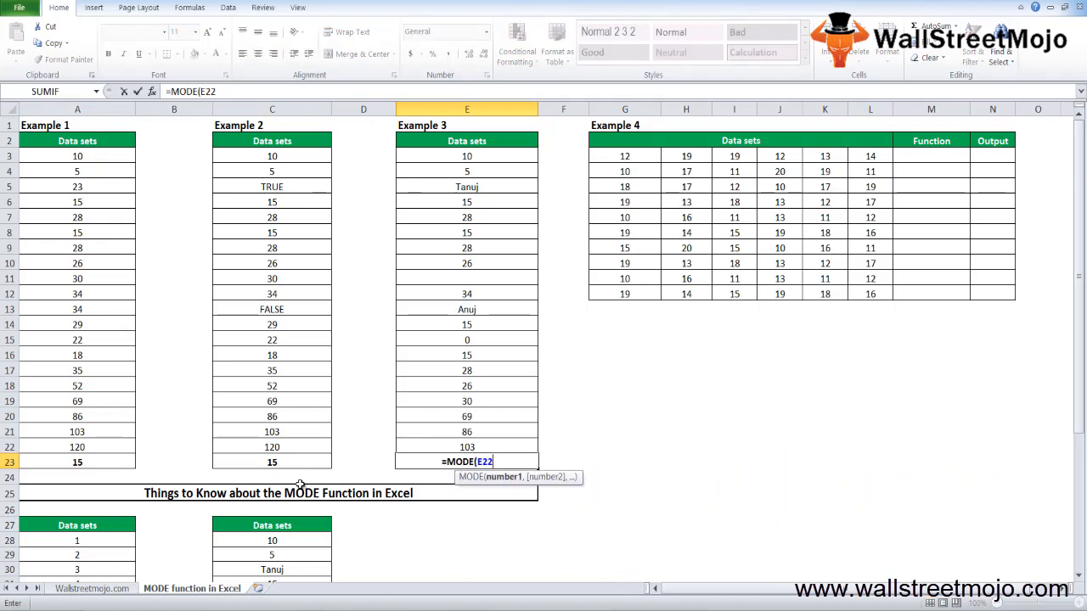
drag(466, 277, 466, 447)
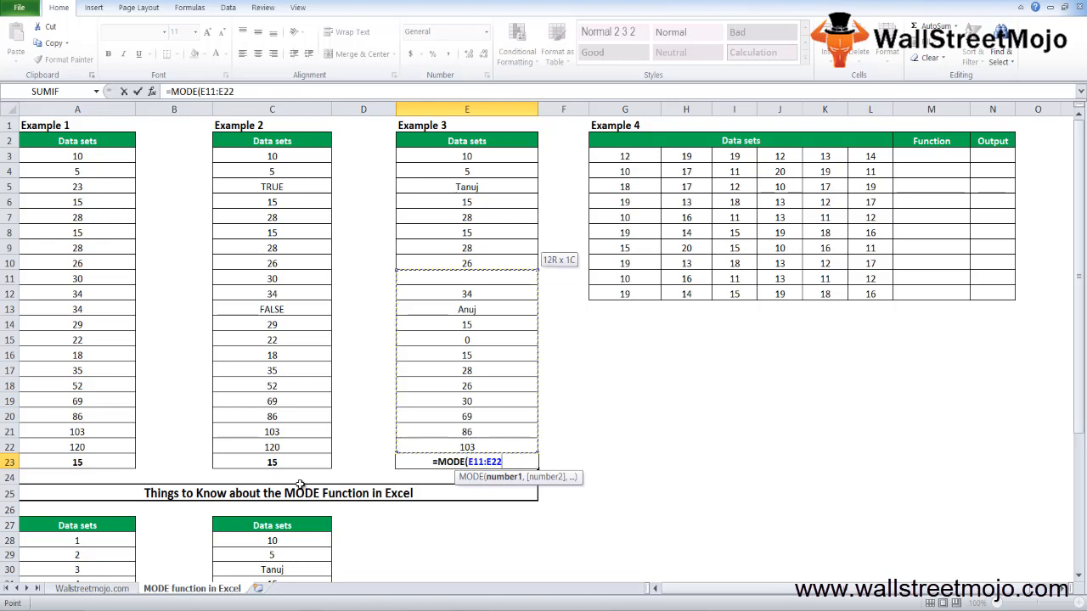
drag(466, 263, 466, 156)
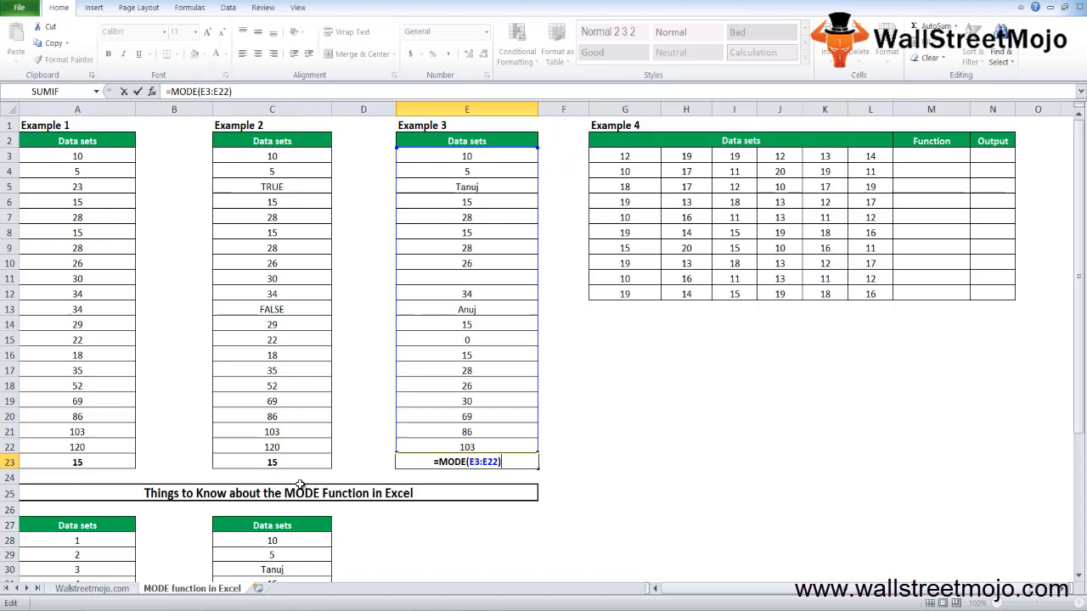
click(363, 462)
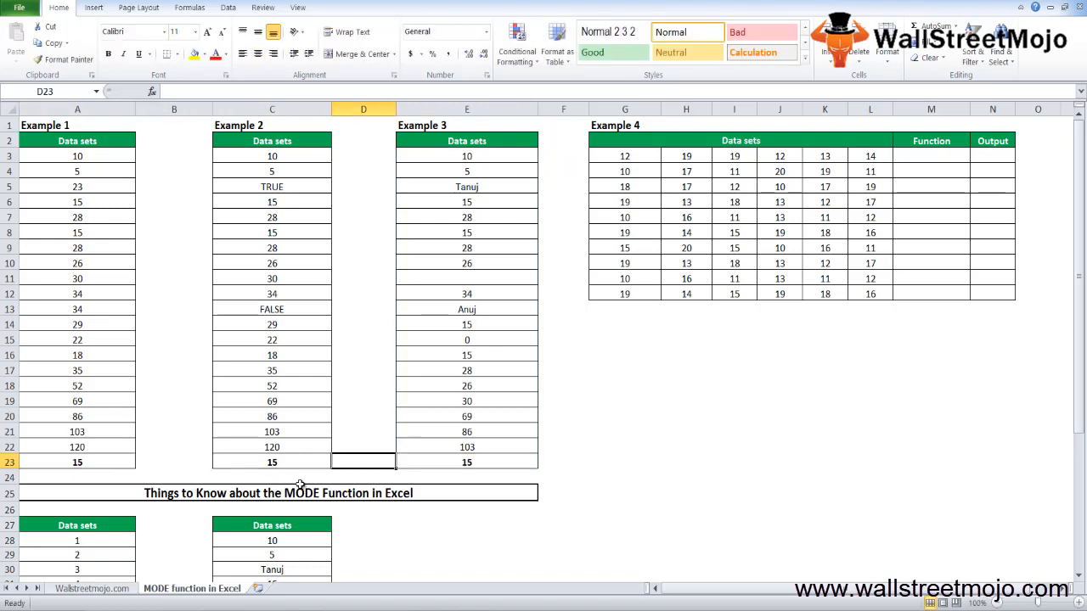
Inspect Example 4's data rows and its empty Output column
click(625, 431)
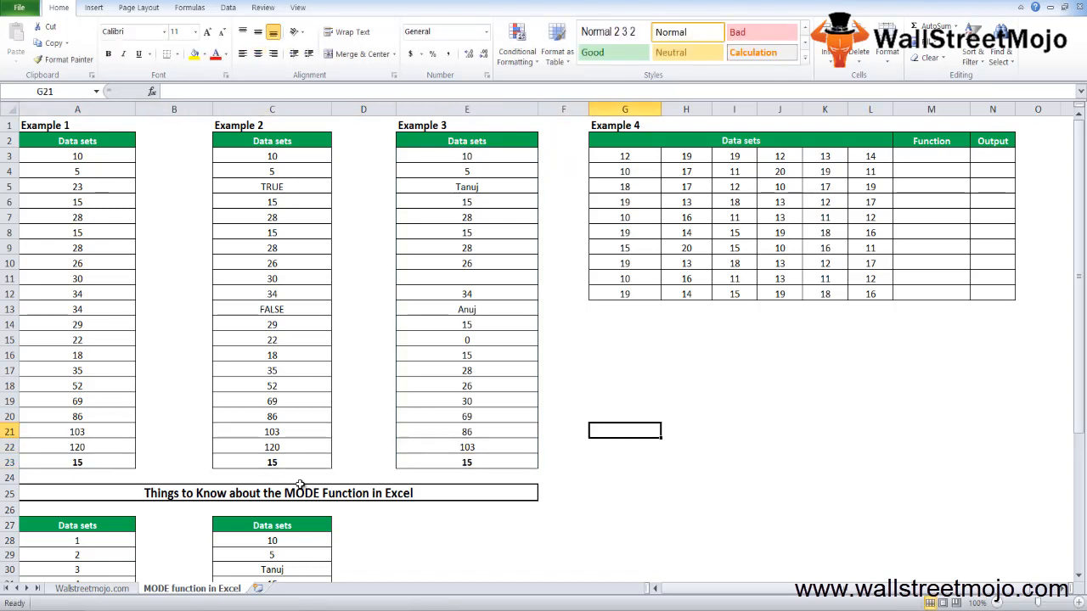
click(625, 400)
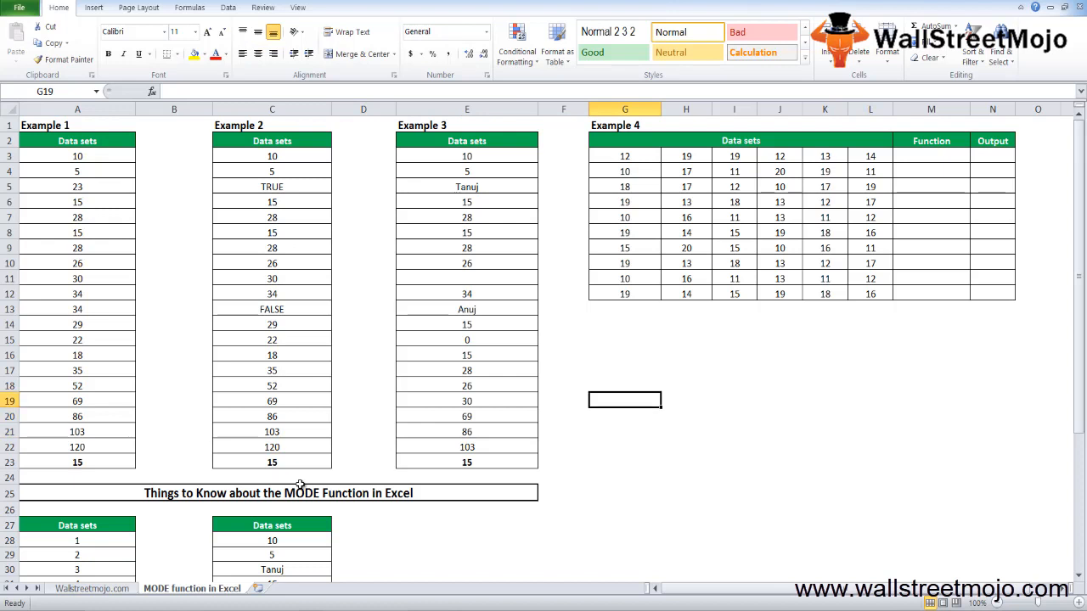
click(992, 156)
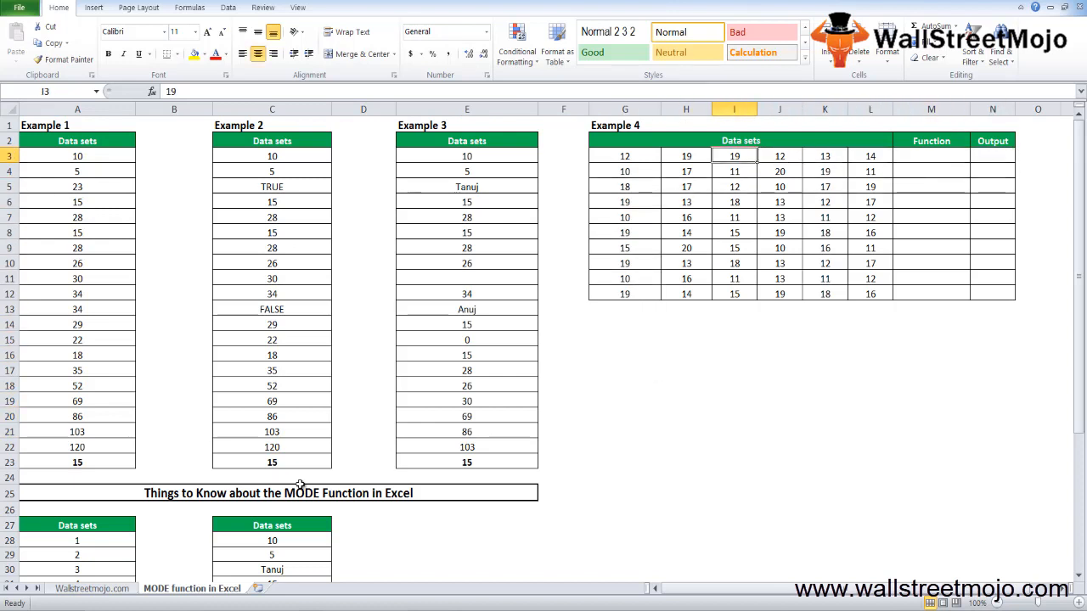
click(624, 155)
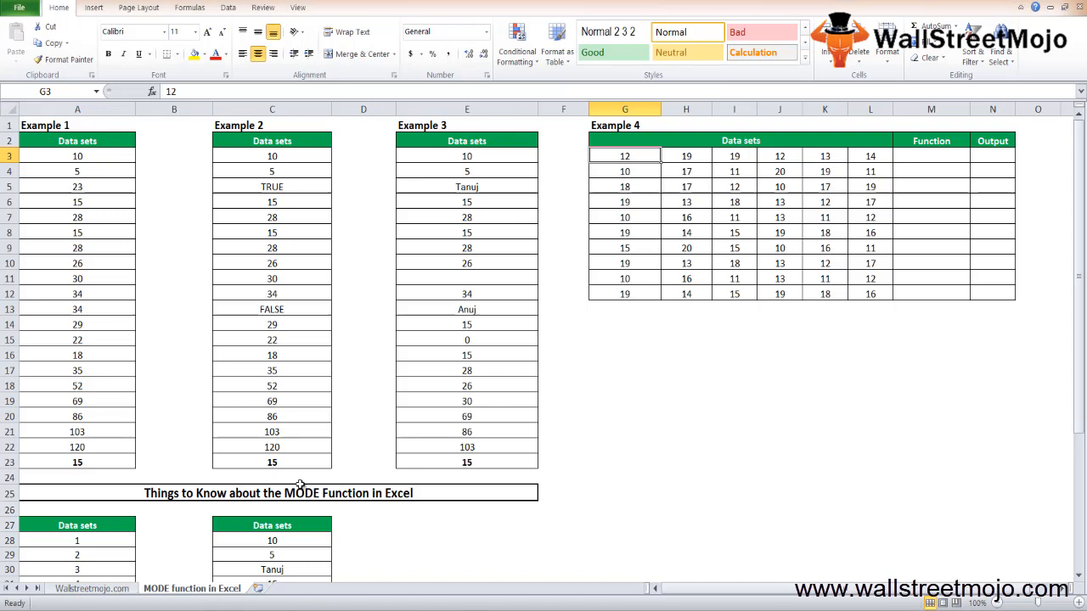
click(685, 155)
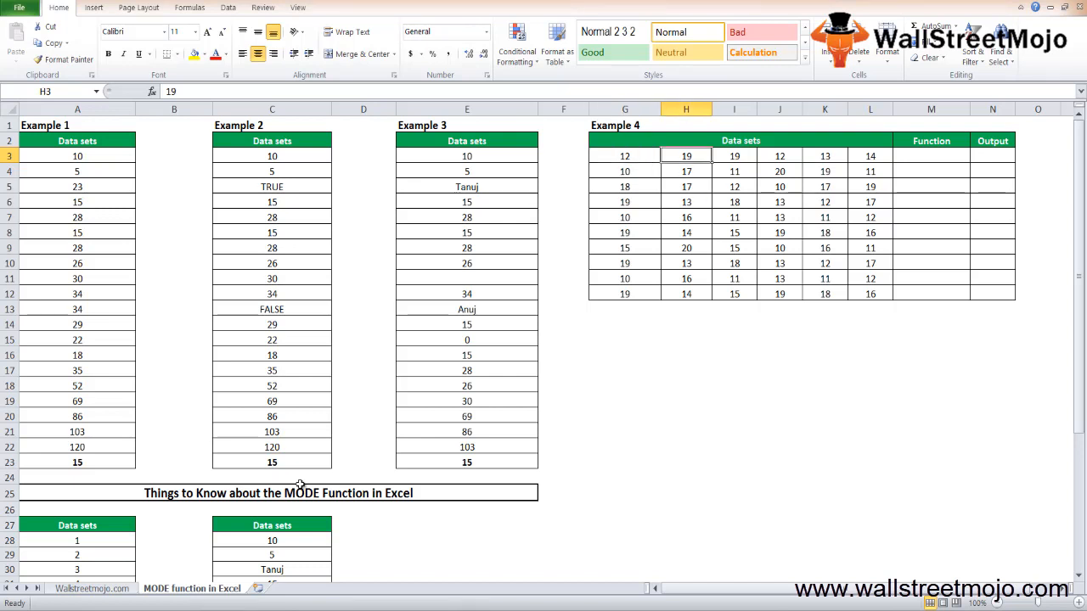
Enter =MODE(G3:L3) in N3 and fill down to N12, giving results 12 through 19
click(992, 155)
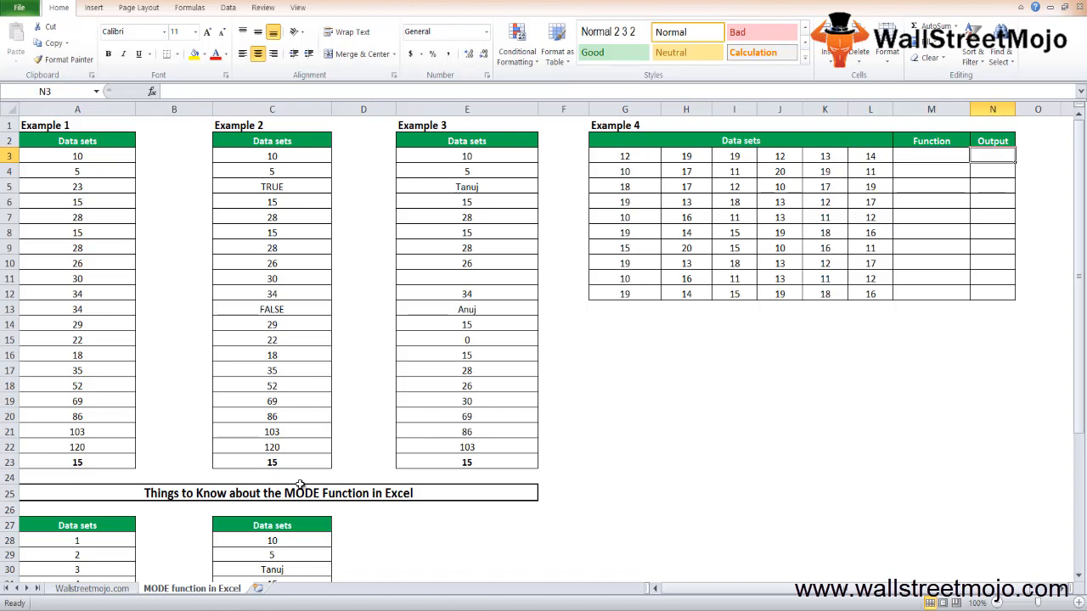
text(=m)
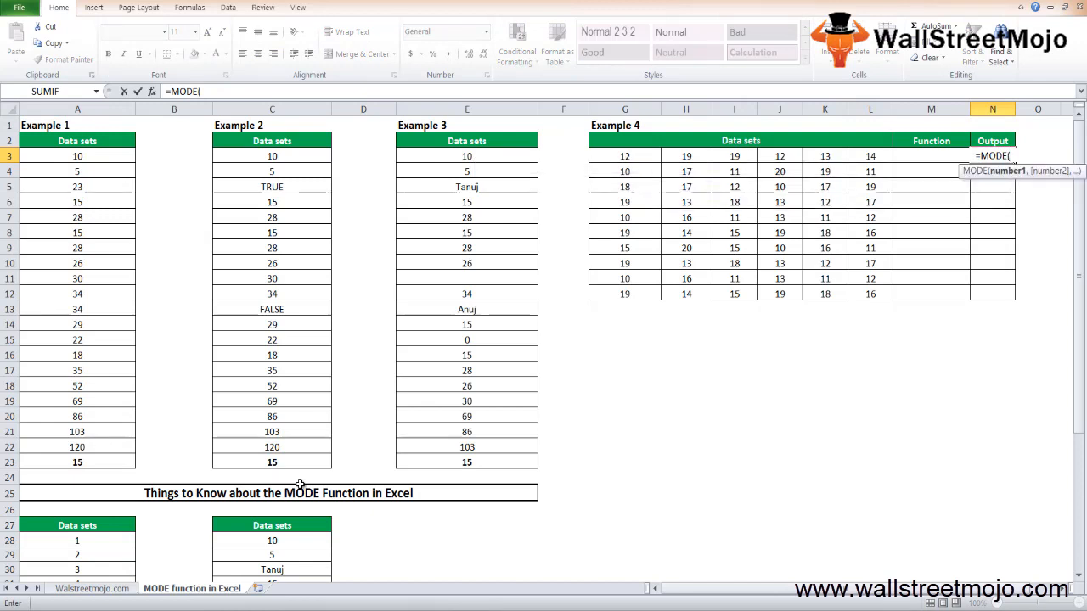
click(734, 155)
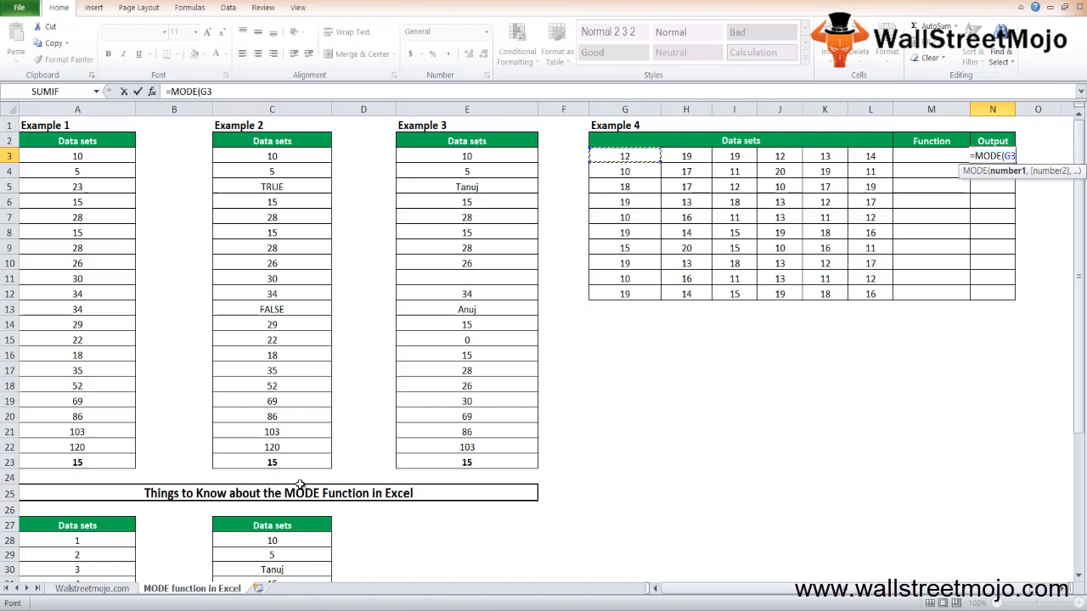
drag(624, 156, 869, 155)
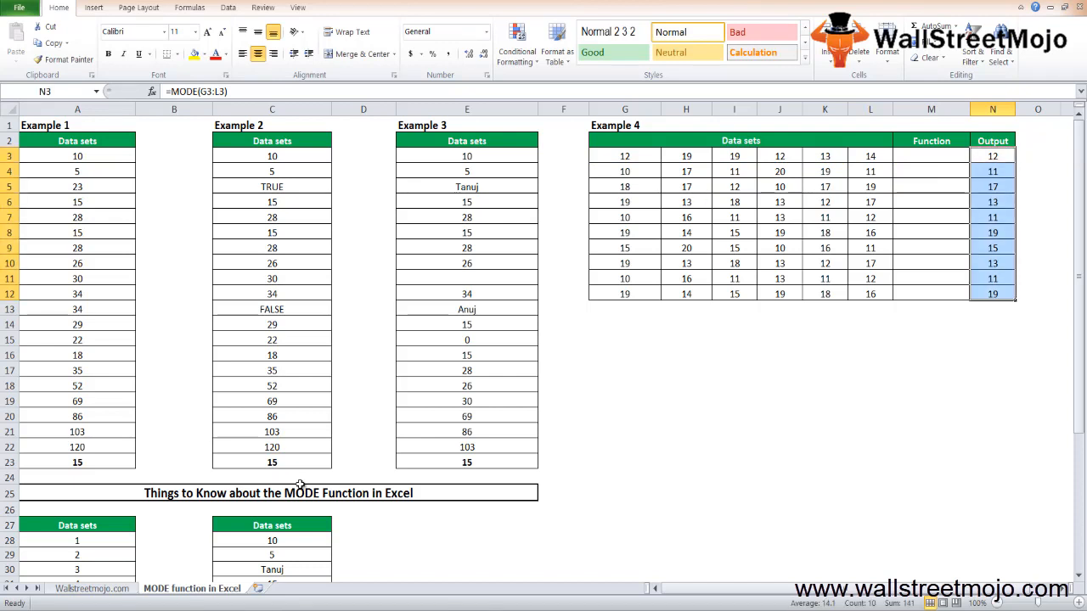
click(931, 293)
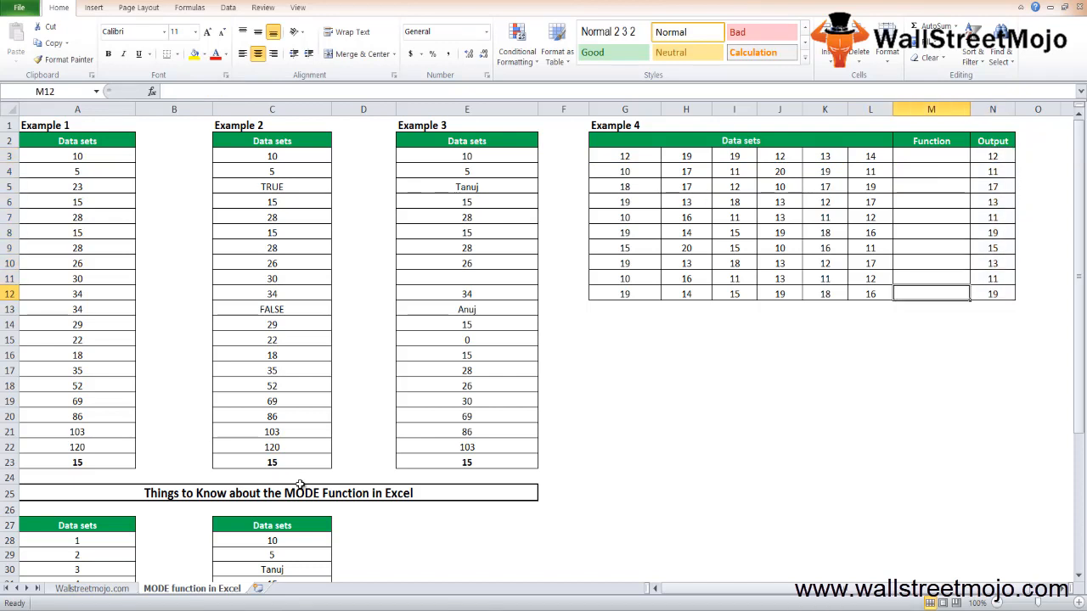
click(301, 493)
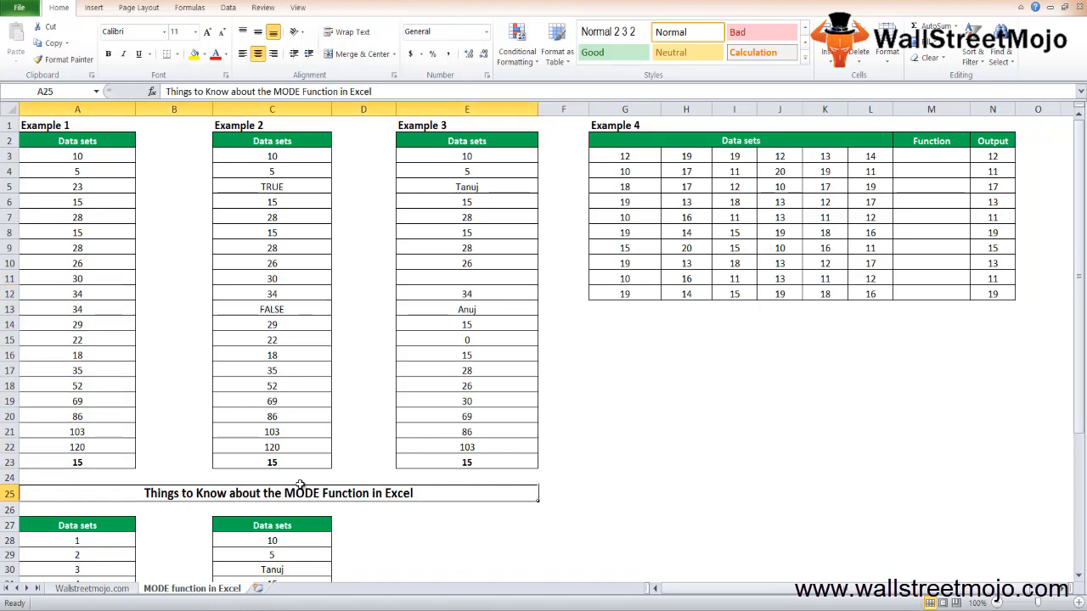
scroll(down, 3)
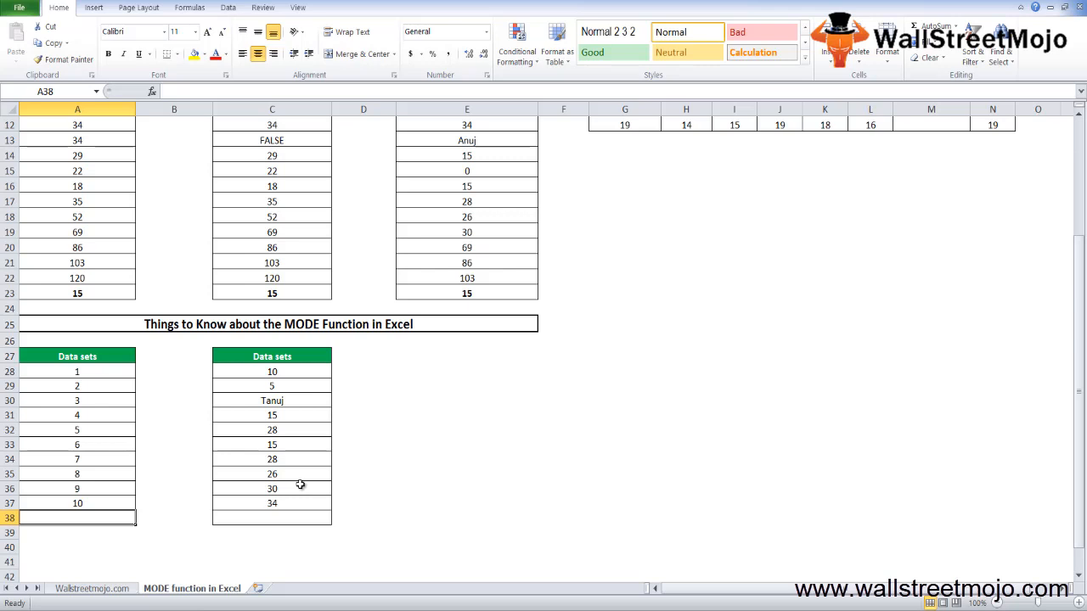
click(76, 489)
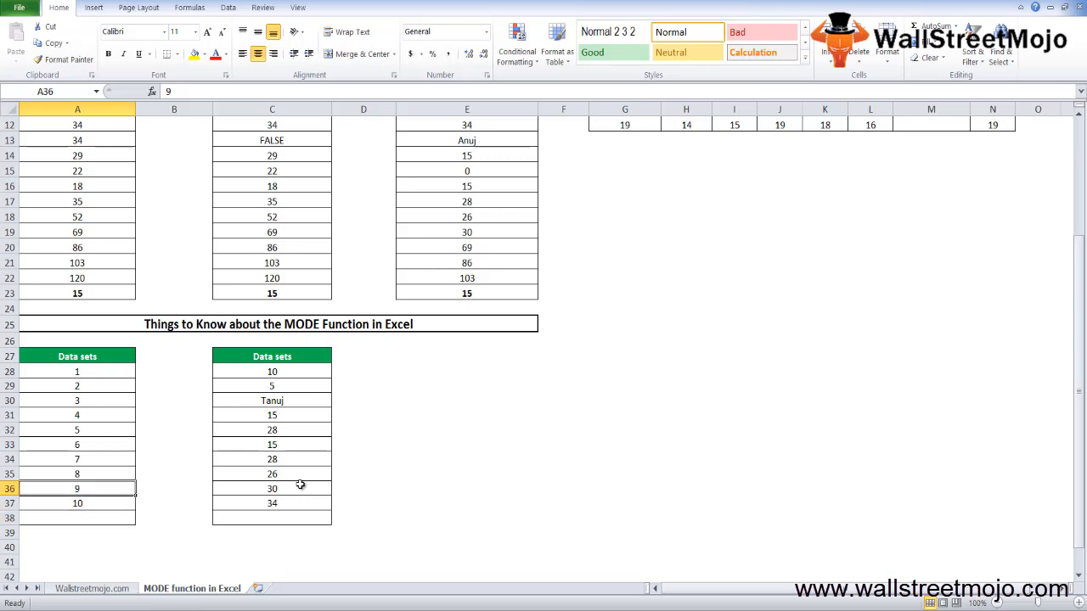
click(76, 356)
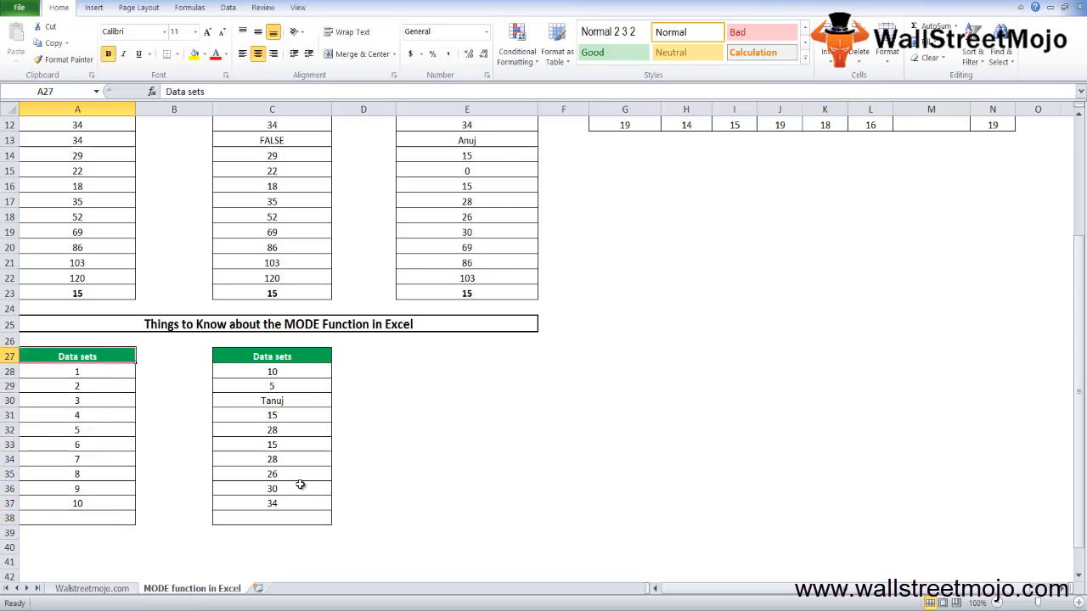
drag(77, 355, 272, 503)
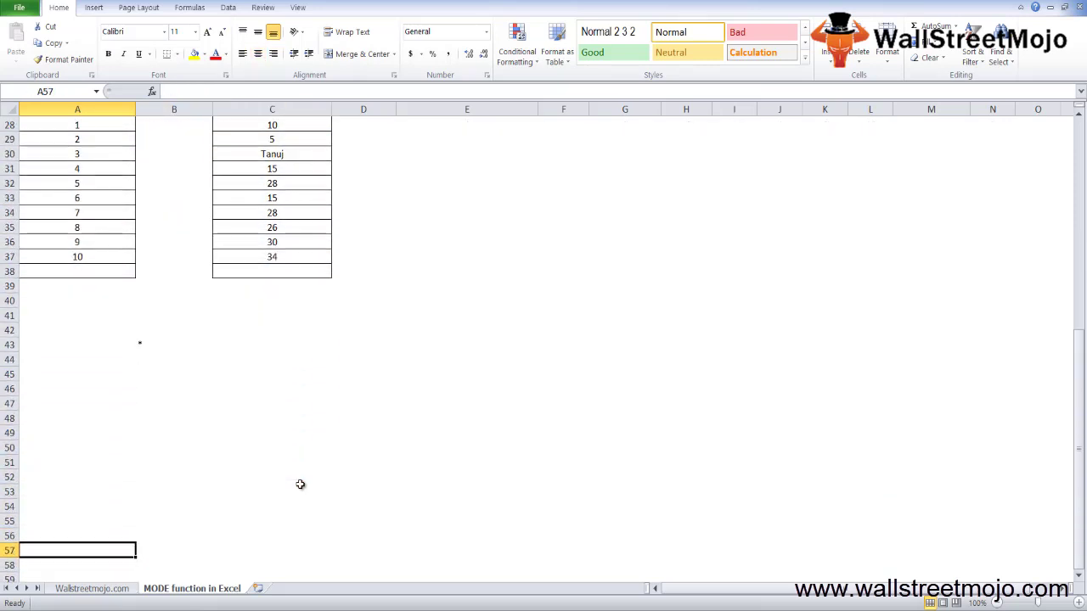
Type MODE notes in column A: heading, 'Number or Names', 'arrays', 'Refrences', '#Num error'
text(Things know about mode function)
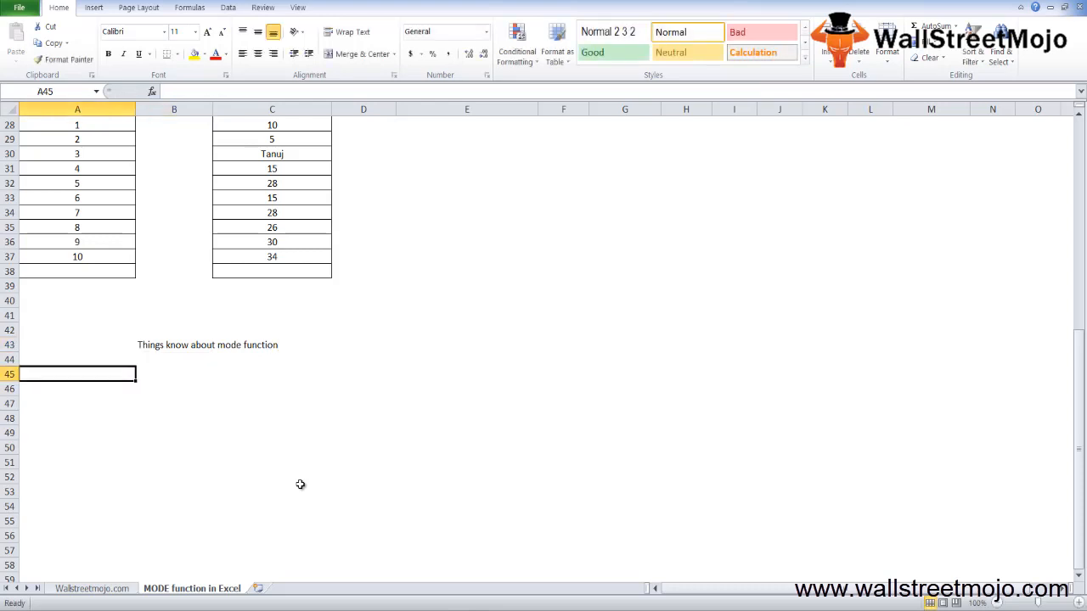
text(Number or Names)
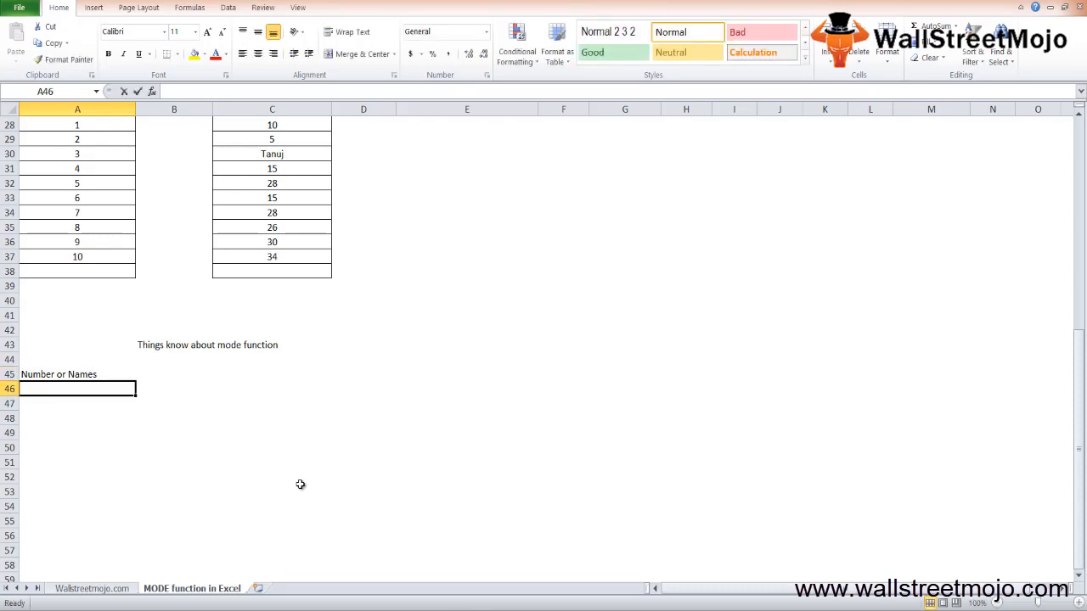
text(arrays)
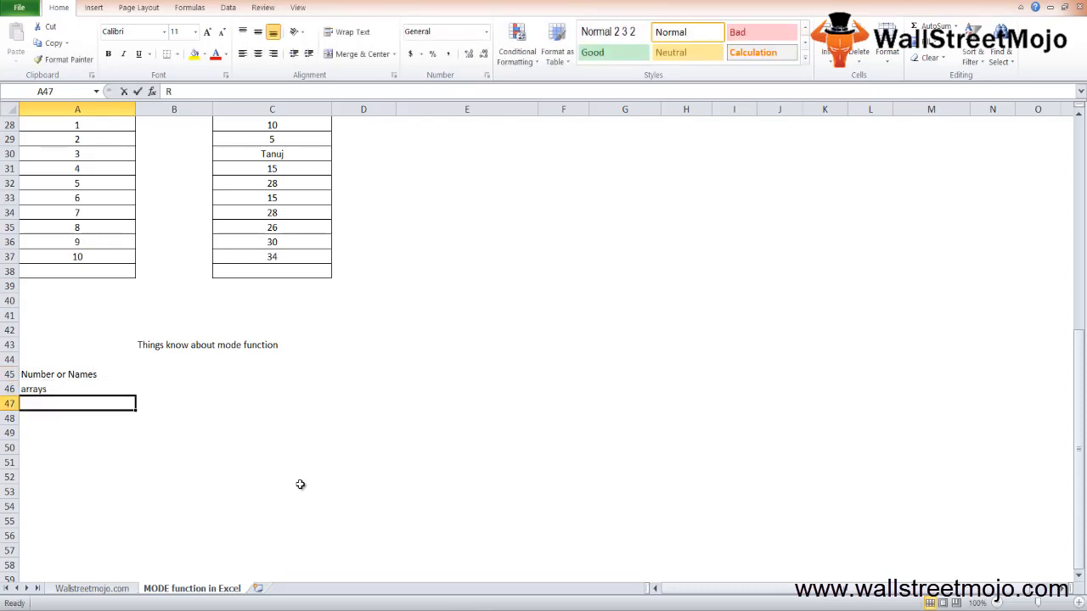
text(Refrences)
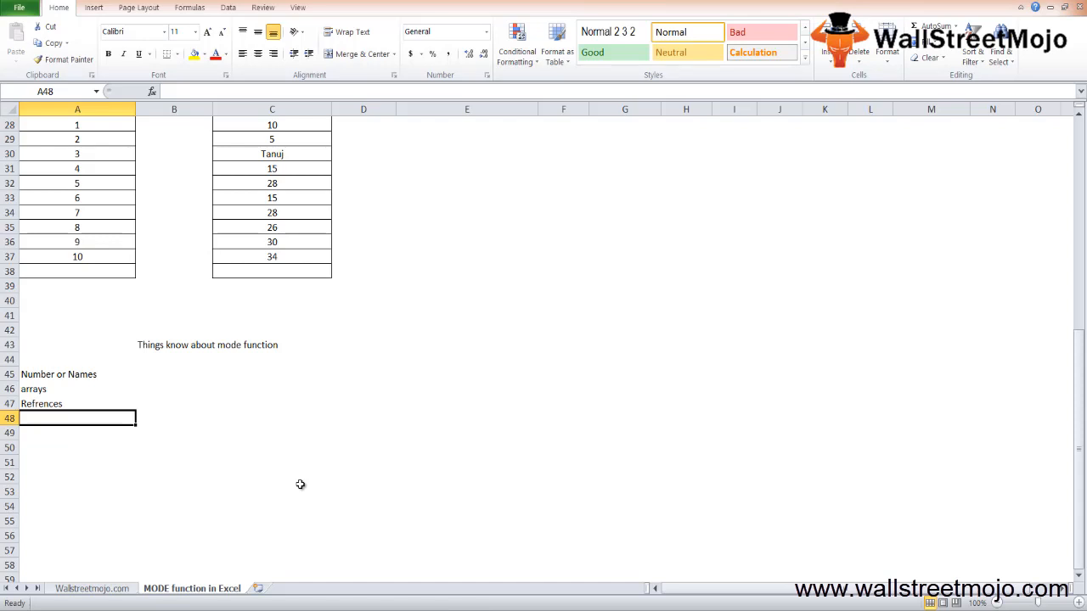
key(Down)
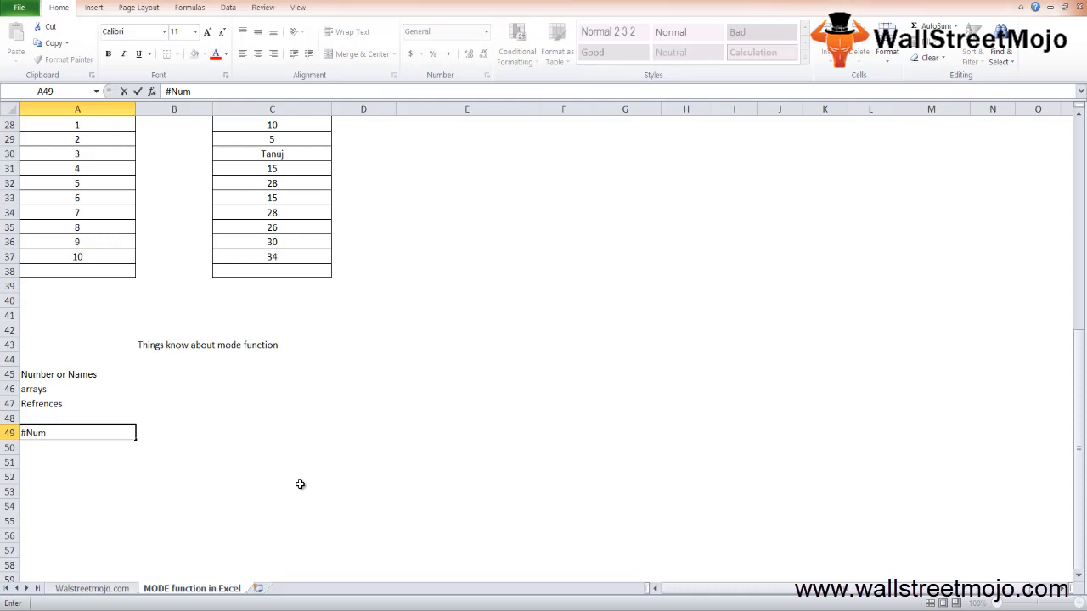
text(error)
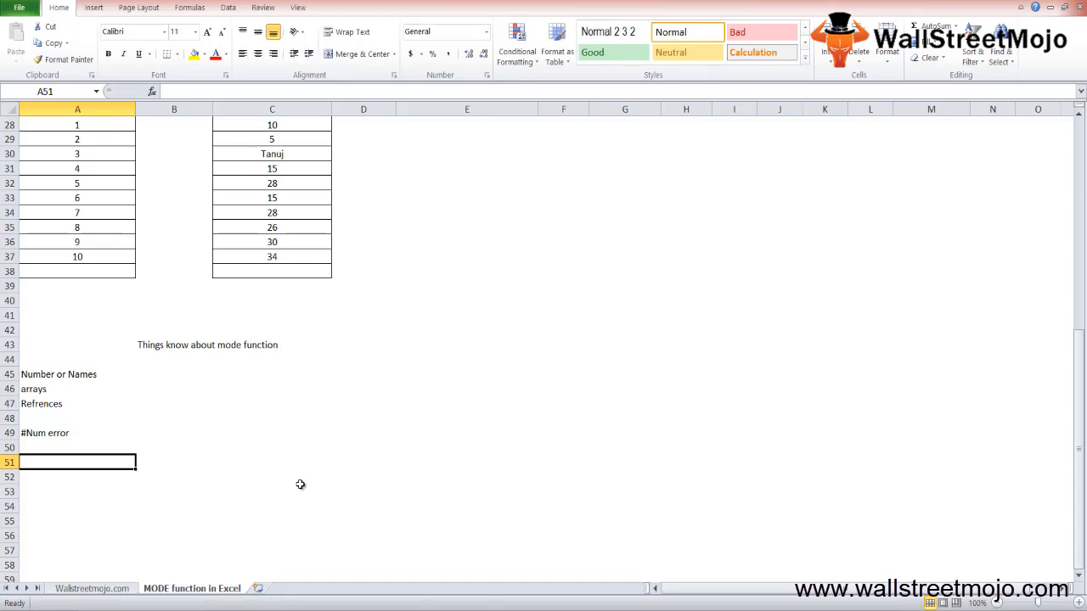
click(77, 270)
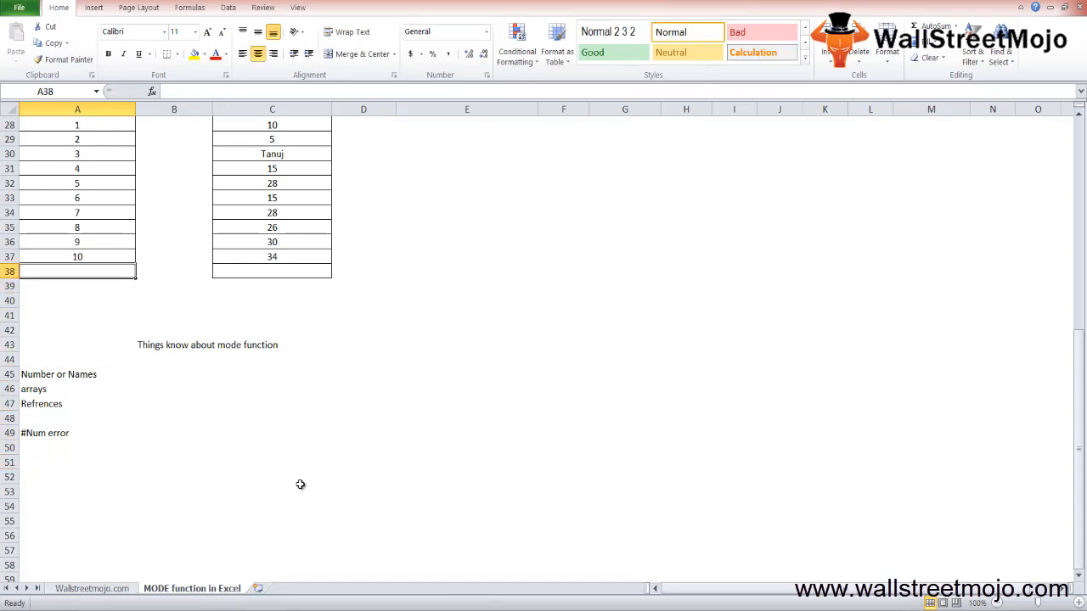
mouse_move(324, 471)
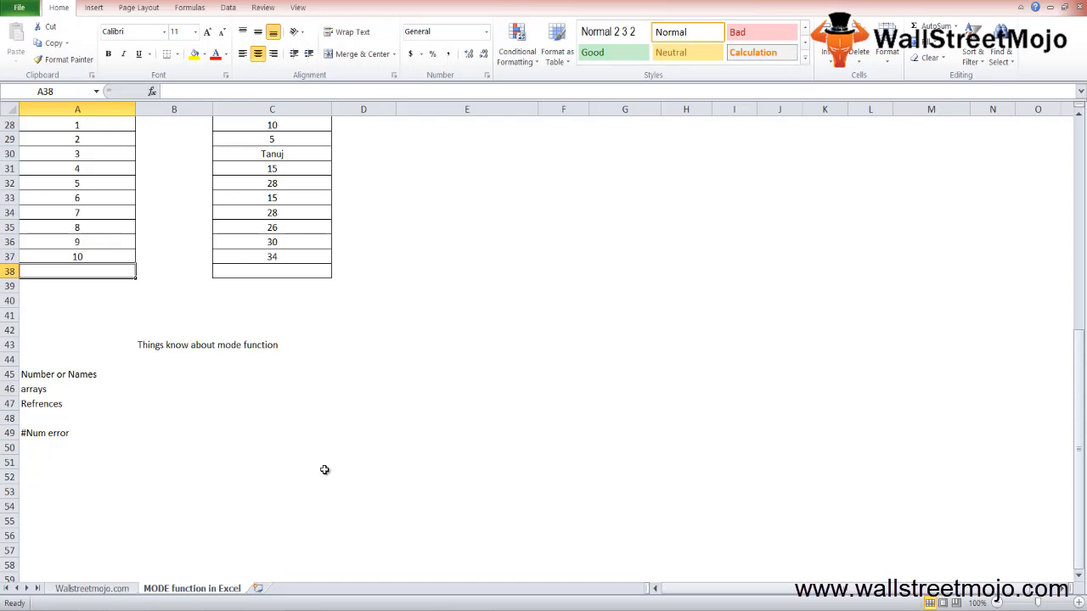
Enter =MODE(A28:A37) in A38, which shows #N/A since no value repeats
text(=)
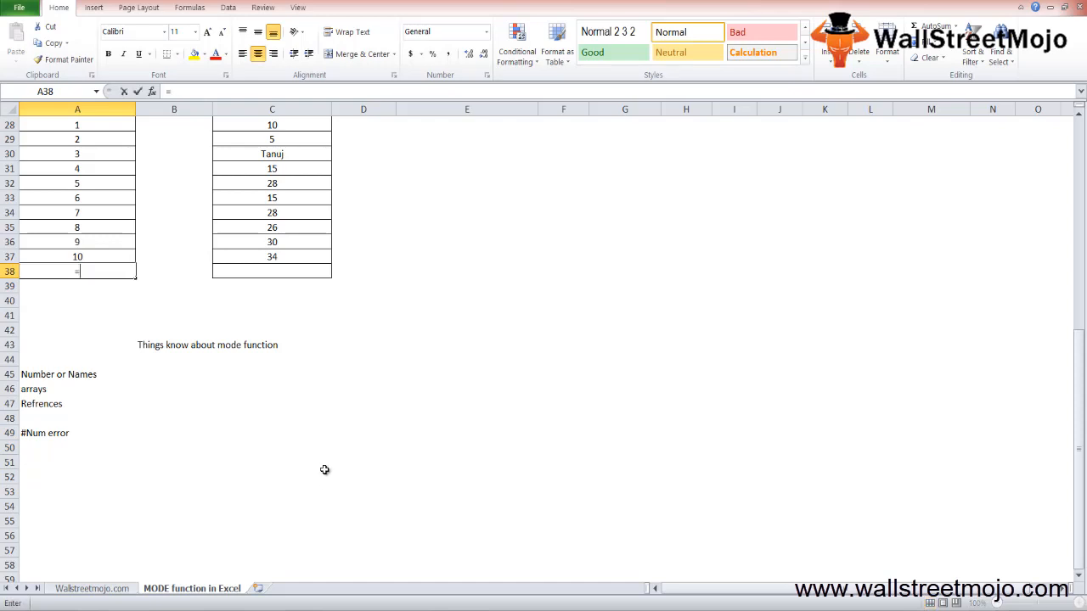
text(=MODE(A37)
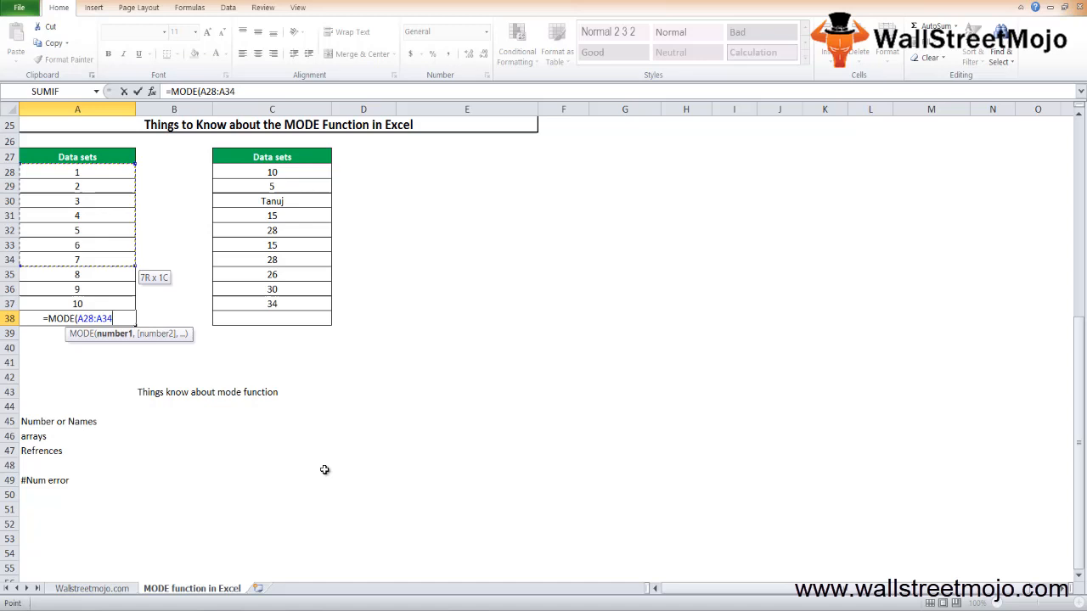
key(Enter)
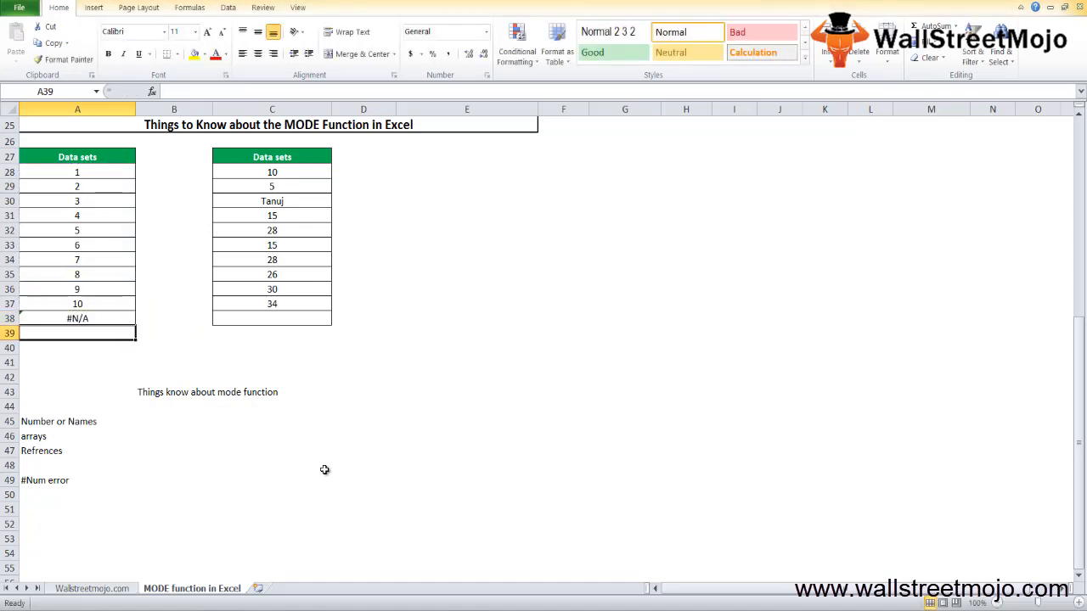
click(77, 318)
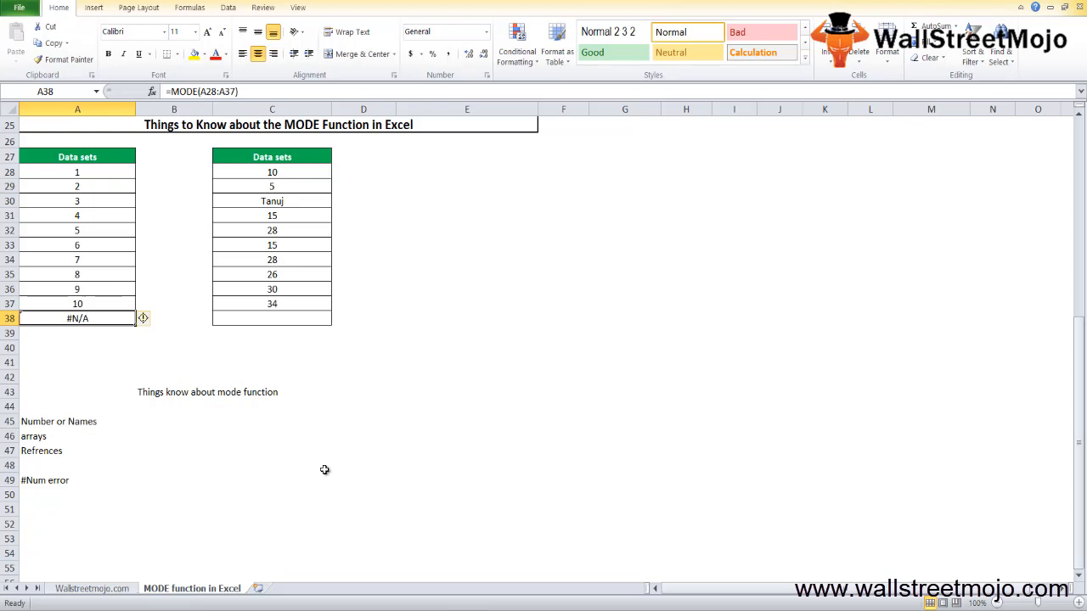
click(271, 317)
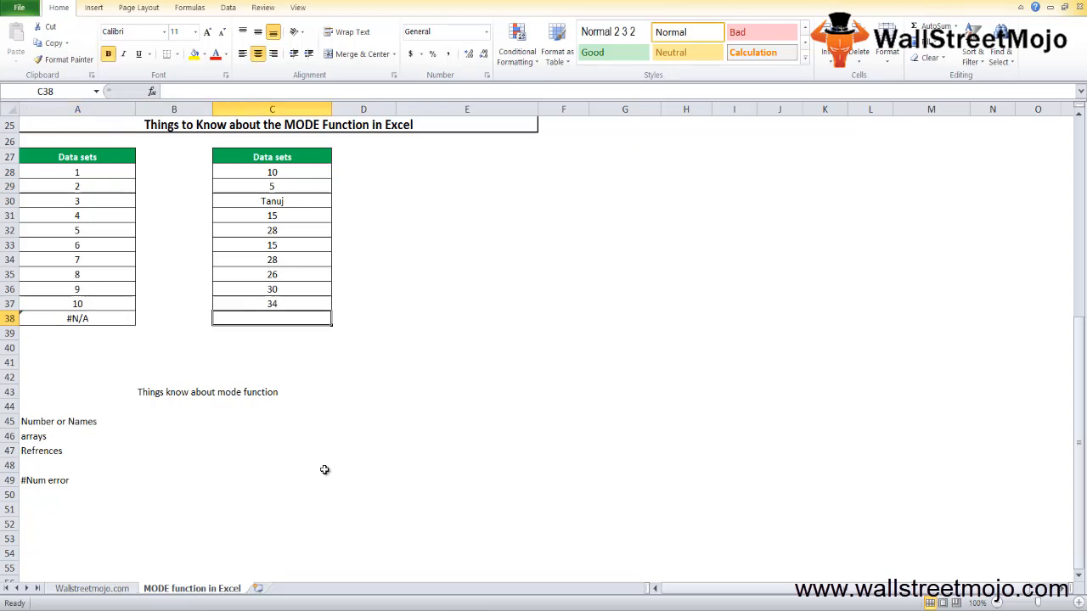
mouse_move(315, 462)
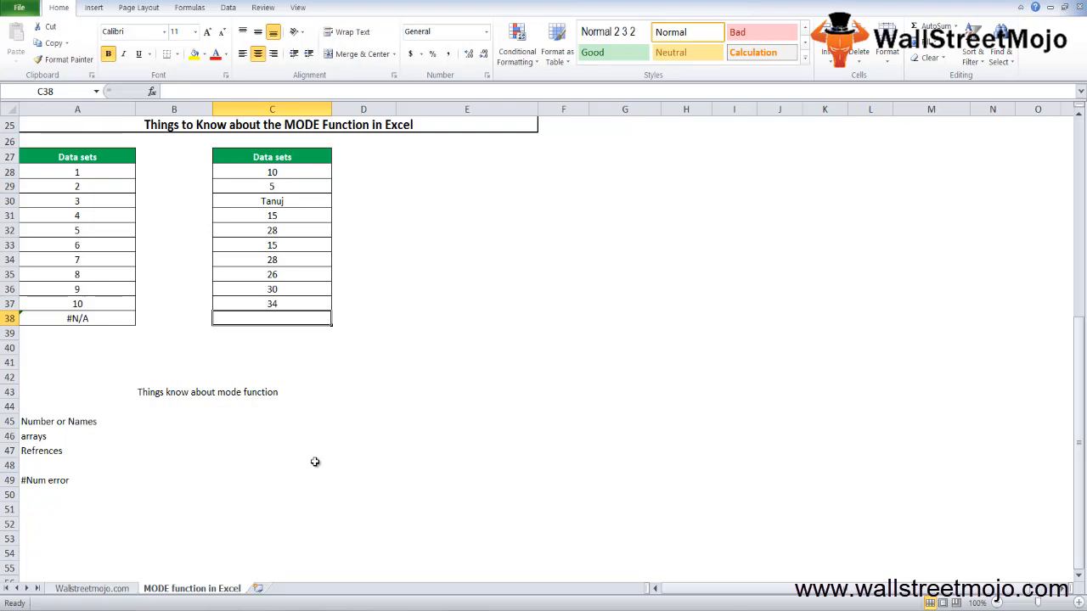
Enter a MODE formula over C28:C37 in C38 for the second data set
text(=m)
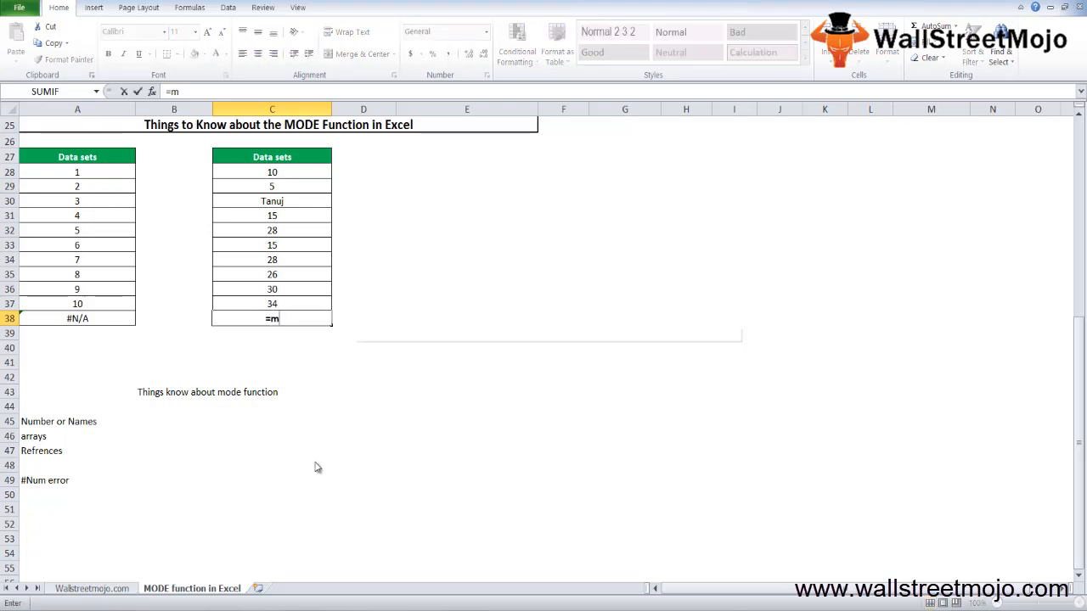
text(ODE.M)
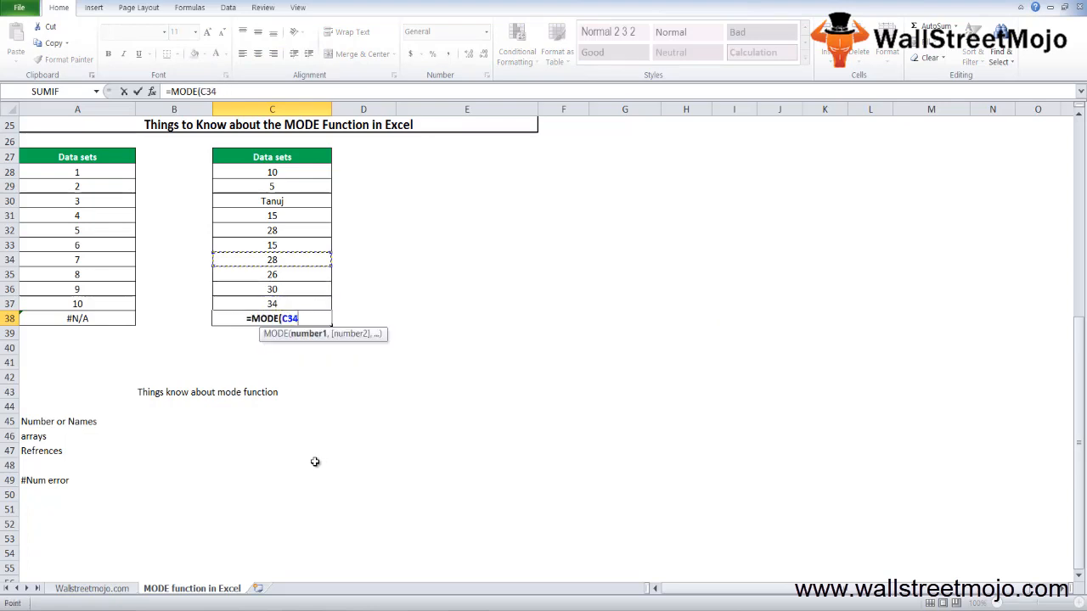
drag(272, 171, 271, 303)
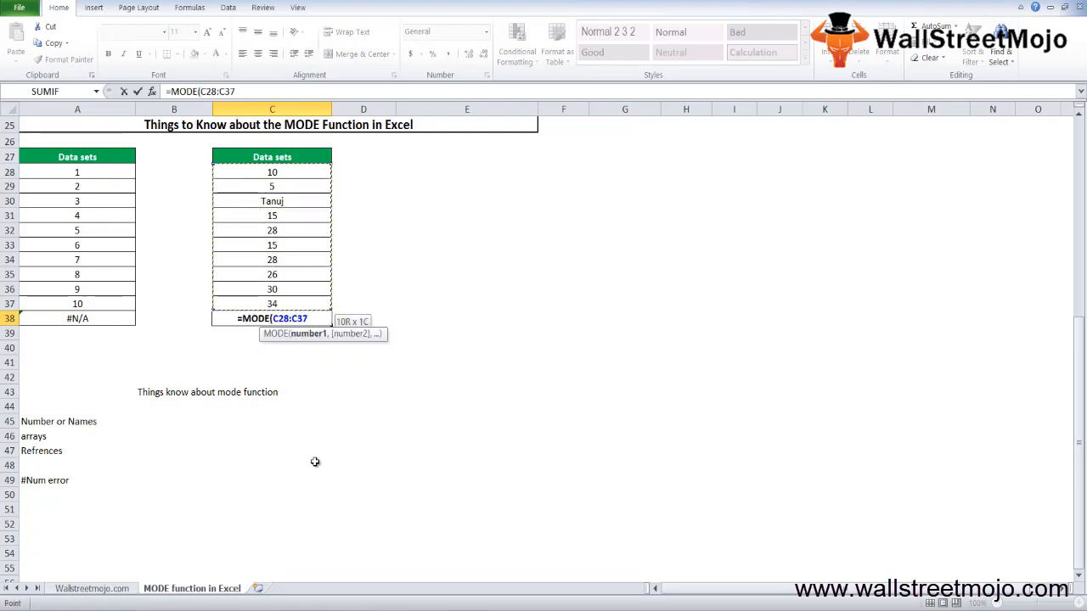
key(Enter)
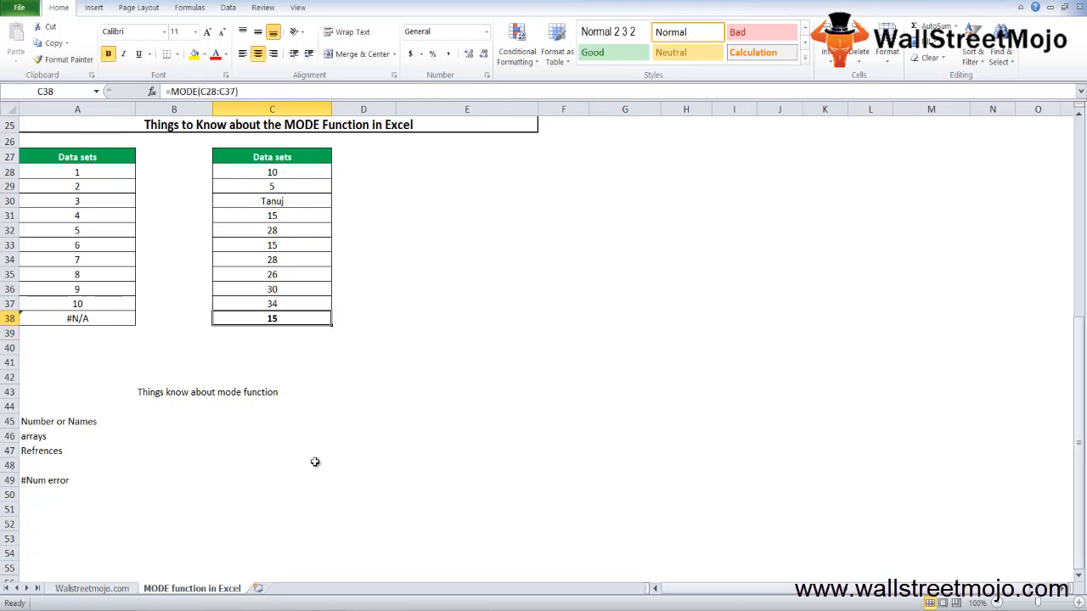
Add the text argument "hdd" to the C38 formula so it returns #VALUE!
double_click(272, 319)
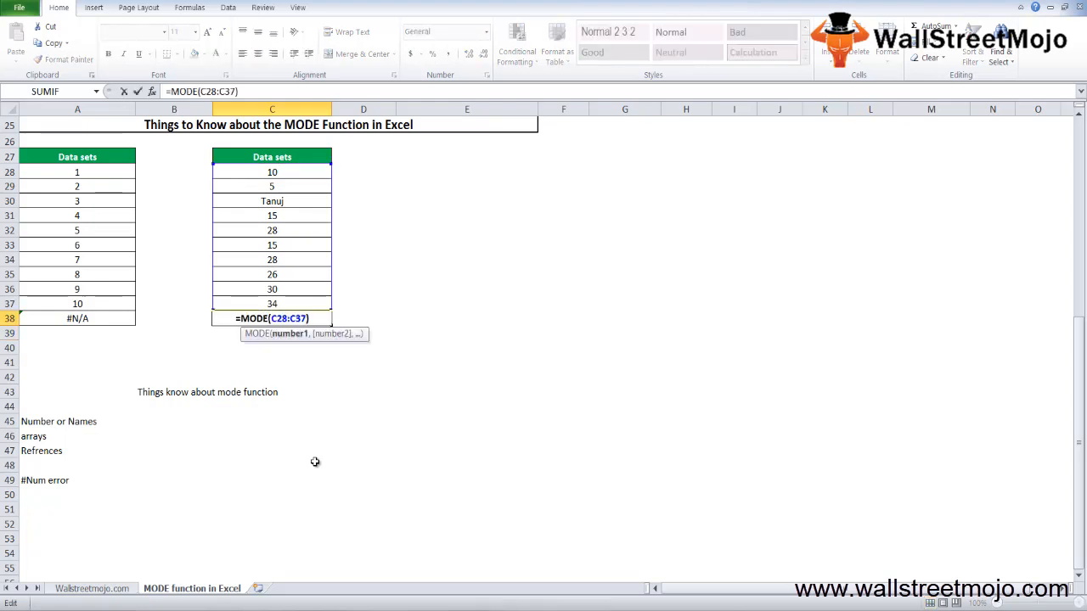
text(,)
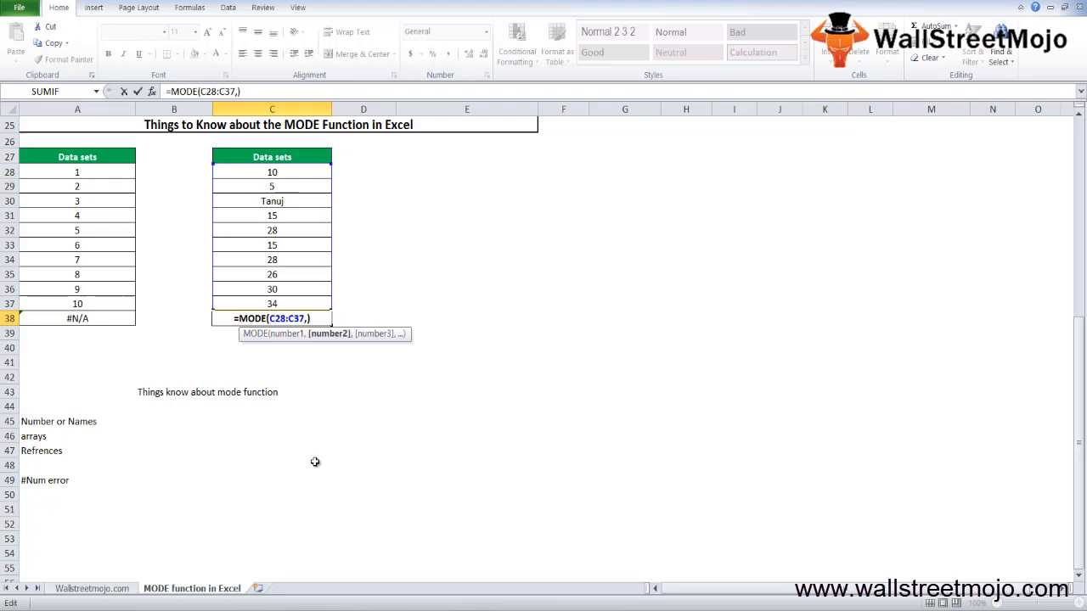
text("h)
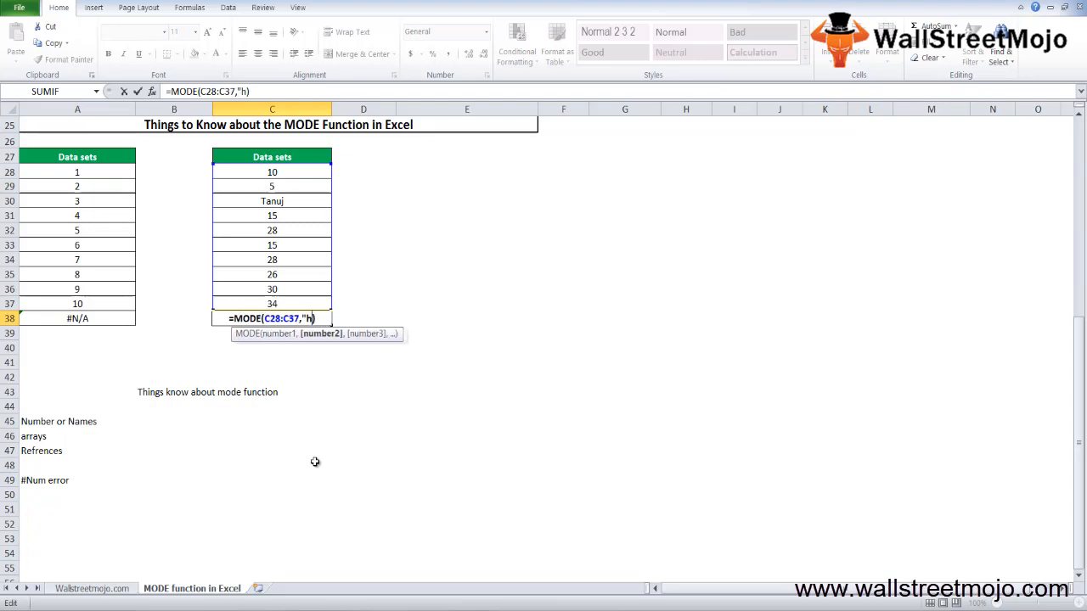
text(dd)
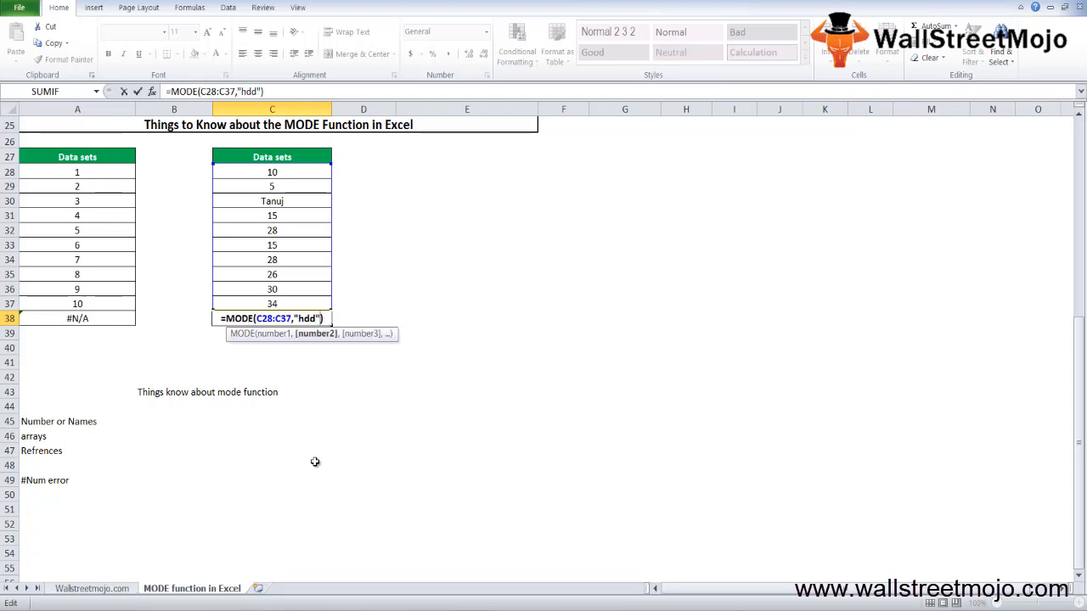
key(Enter)
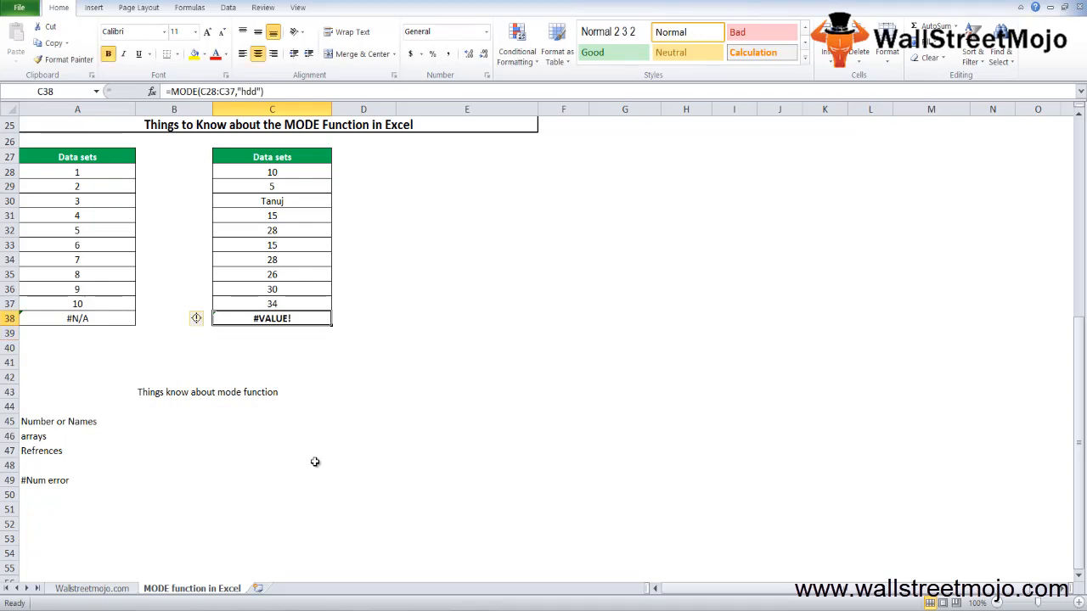
click(173, 317)
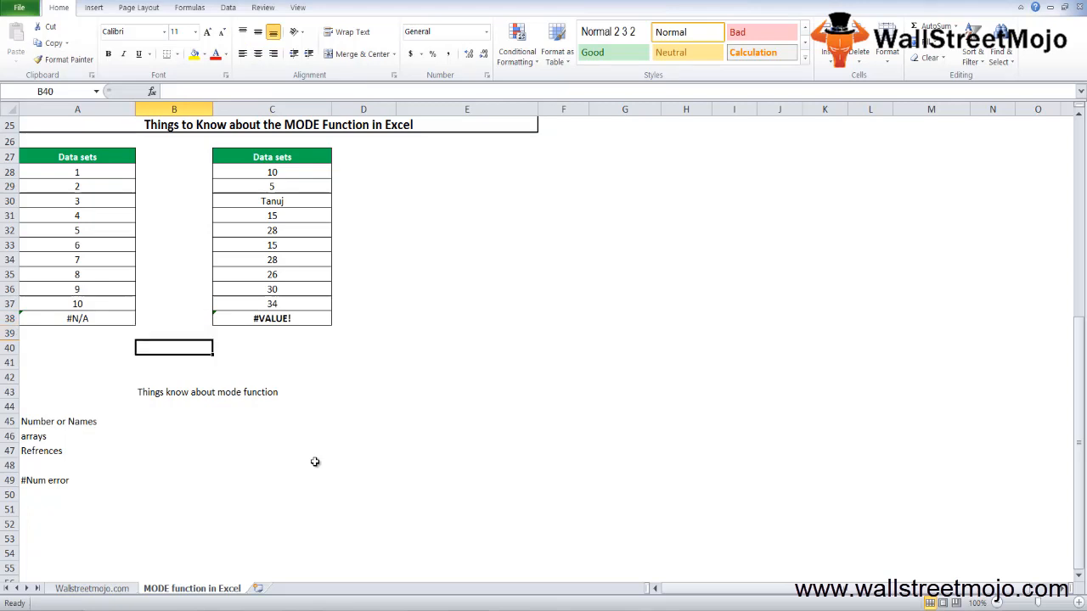
click(49, 451)
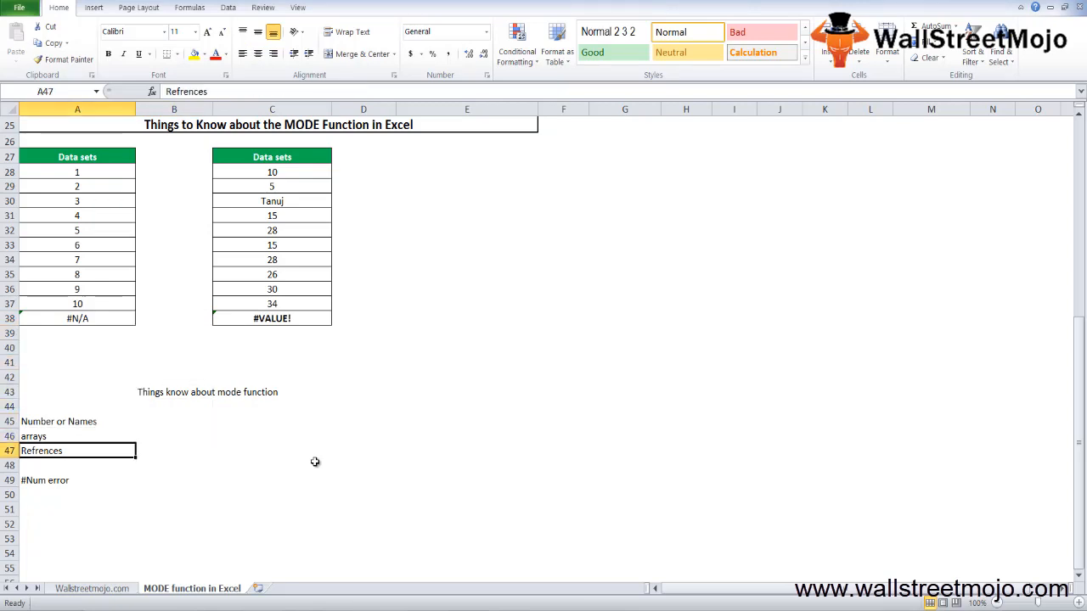
click(59, 436)
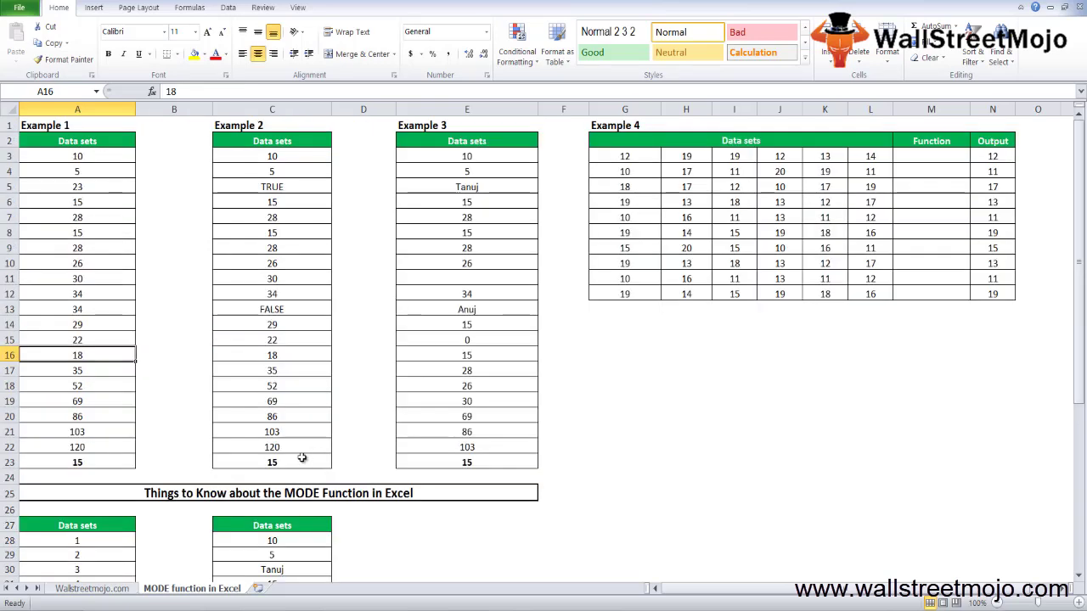
mouse_move(470, 309)
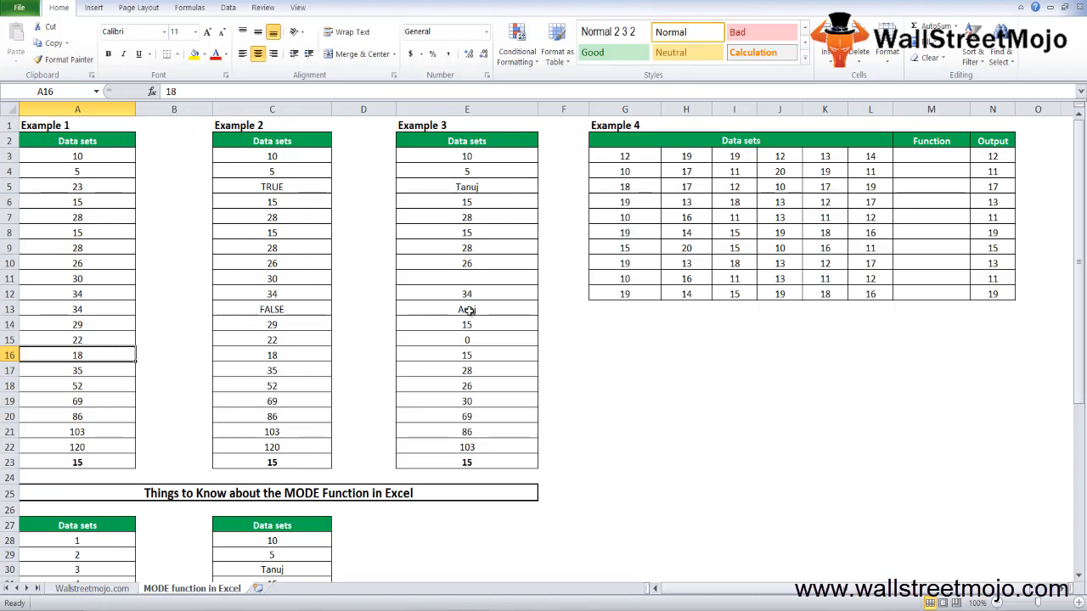
click(466, 370)
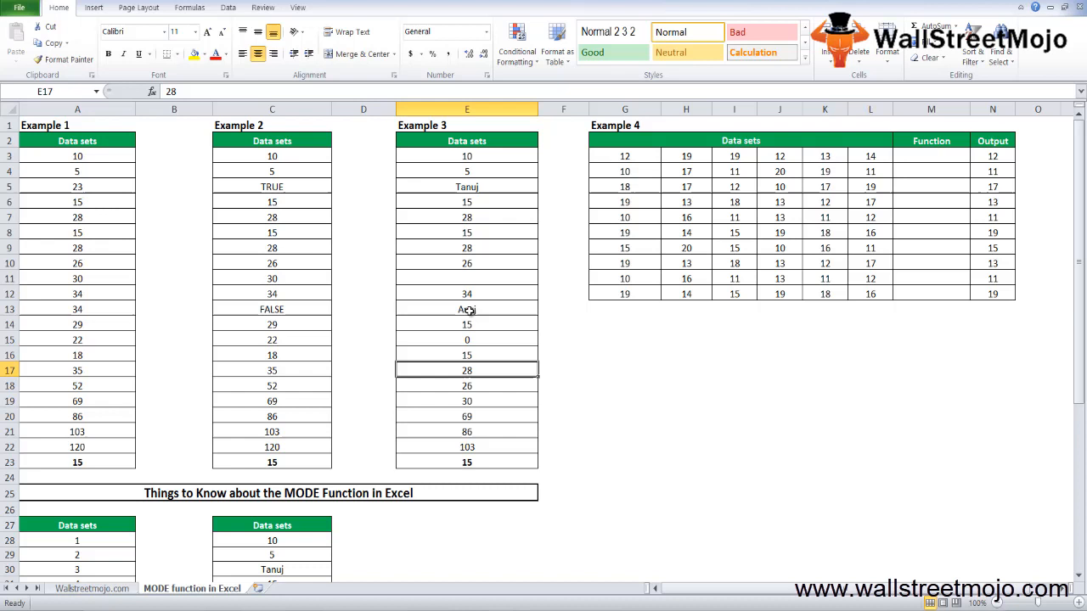
click(466, 278)
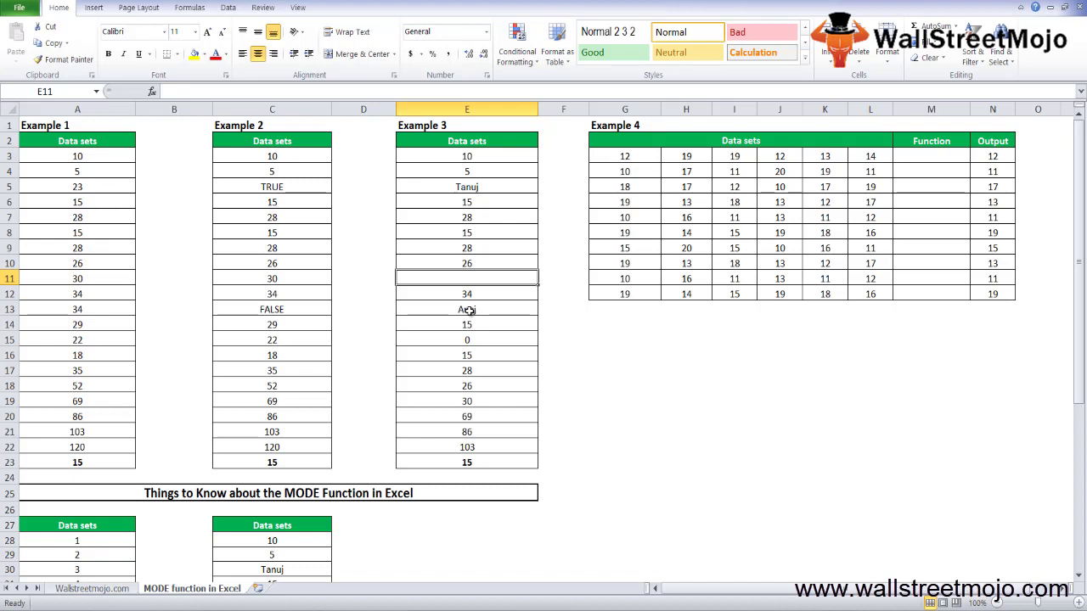
click(466, 294)
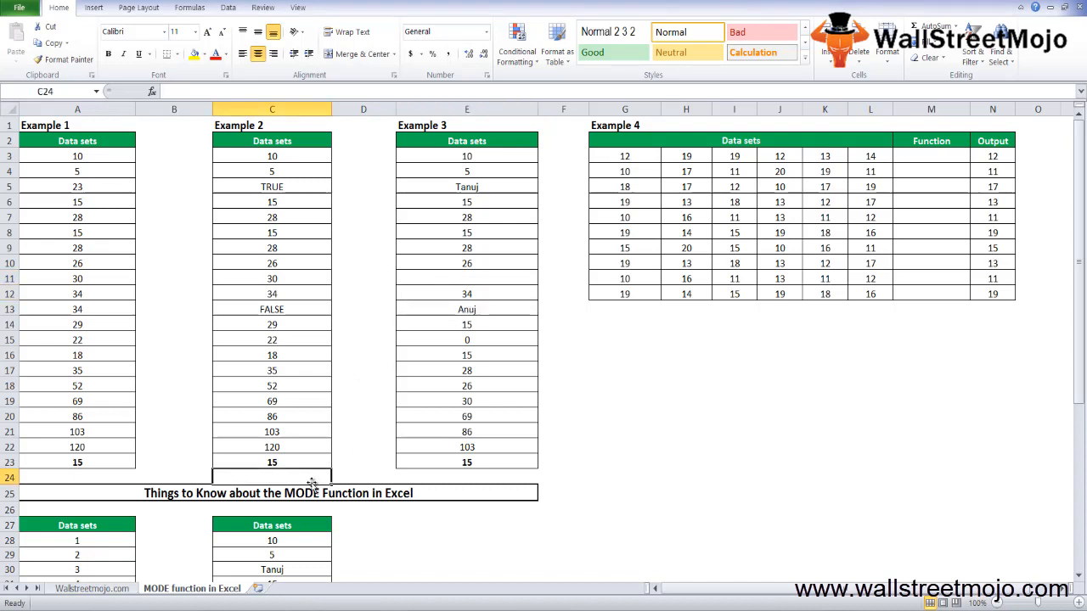
scroll(down, 3)
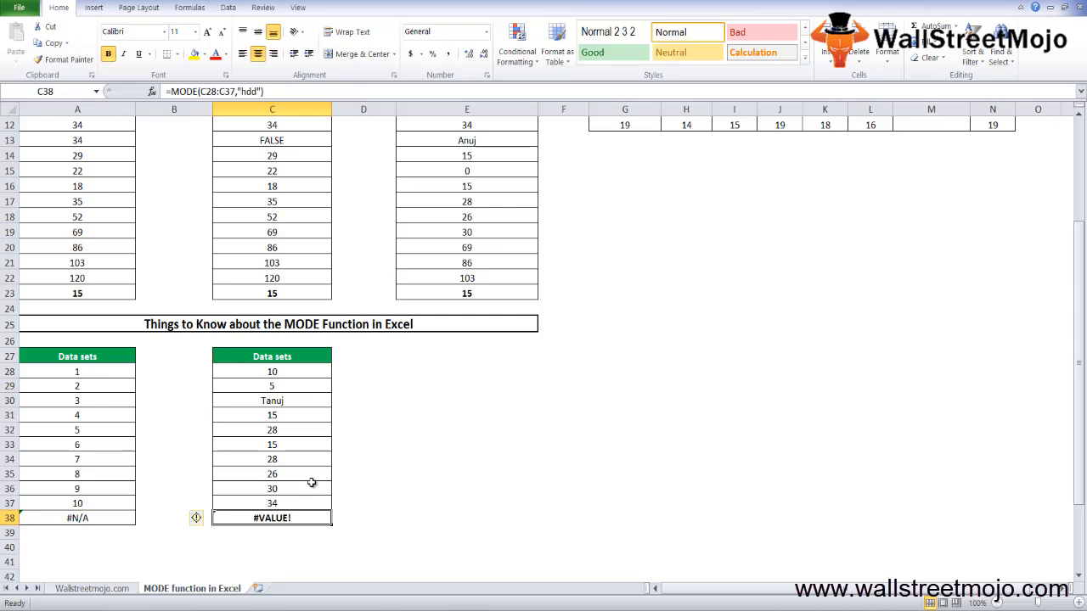
click(173, 518)
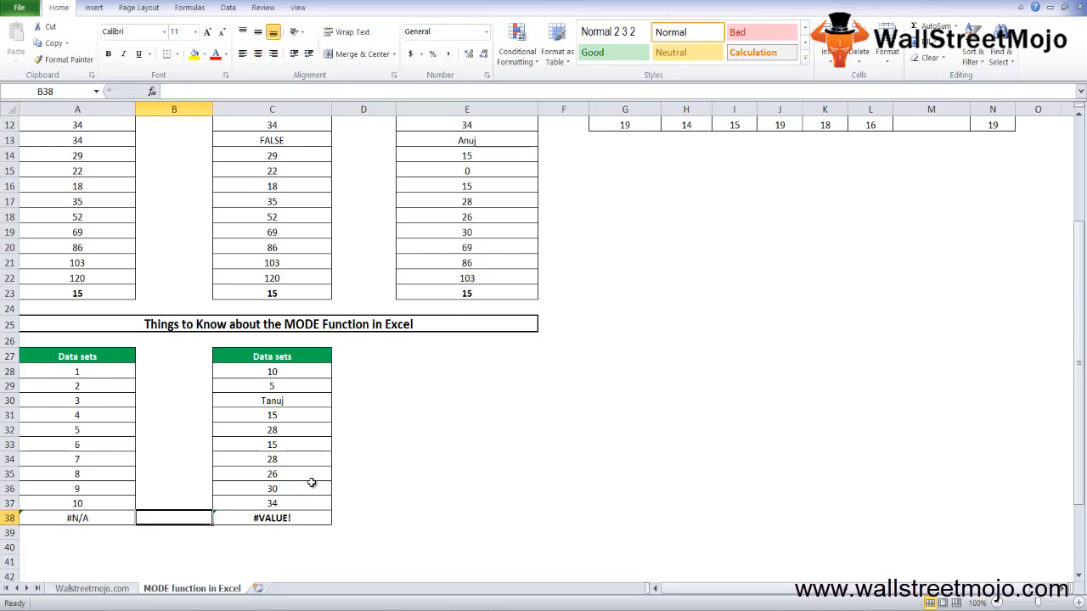